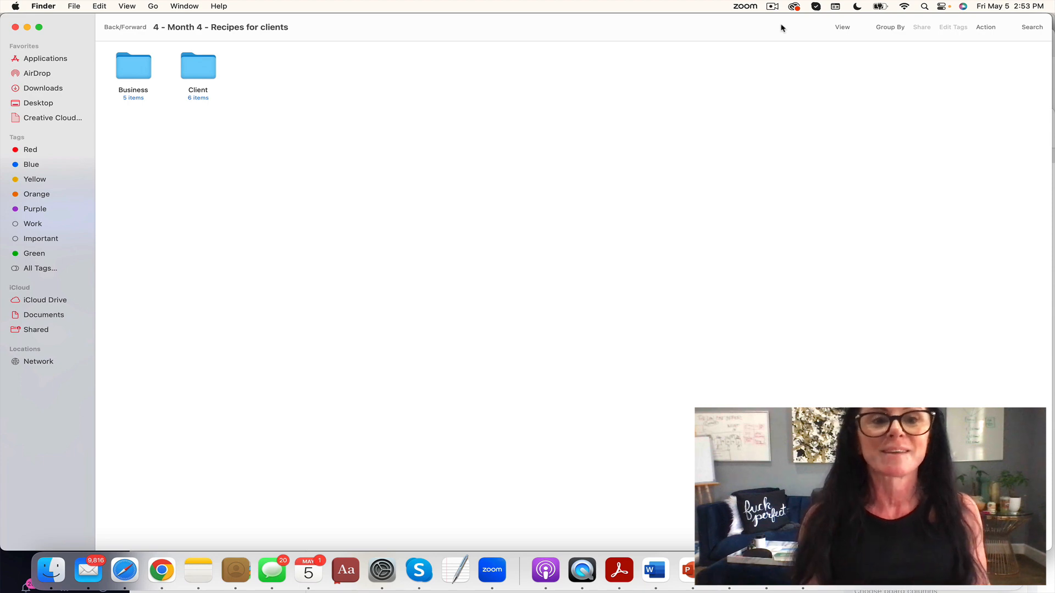
mouse_move(514, 44)
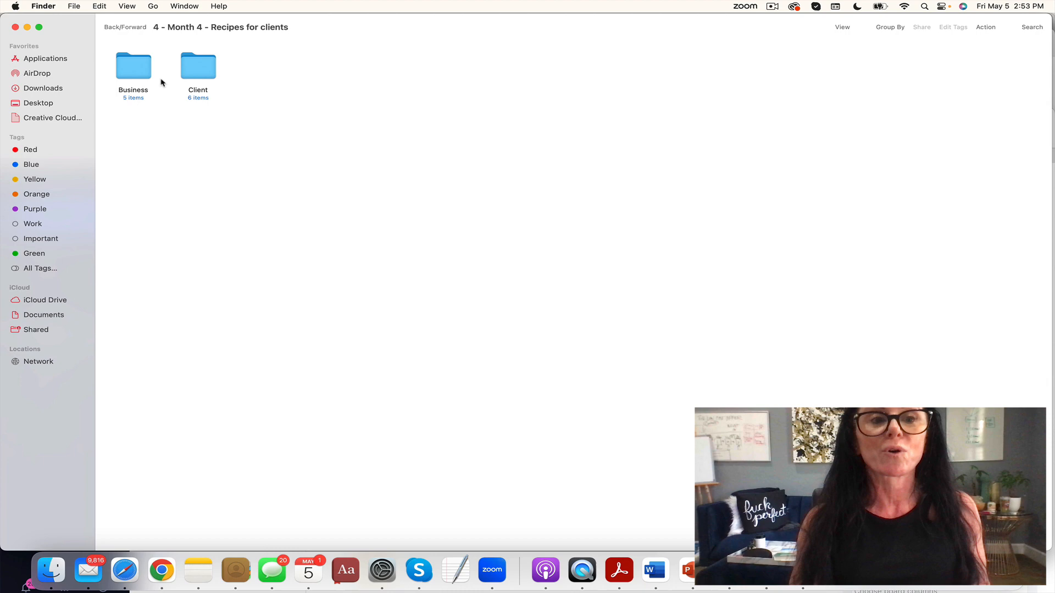
Drill from the Month 4 folder into Business and then its 2 Blogs subfolder
double_click(133, 65)
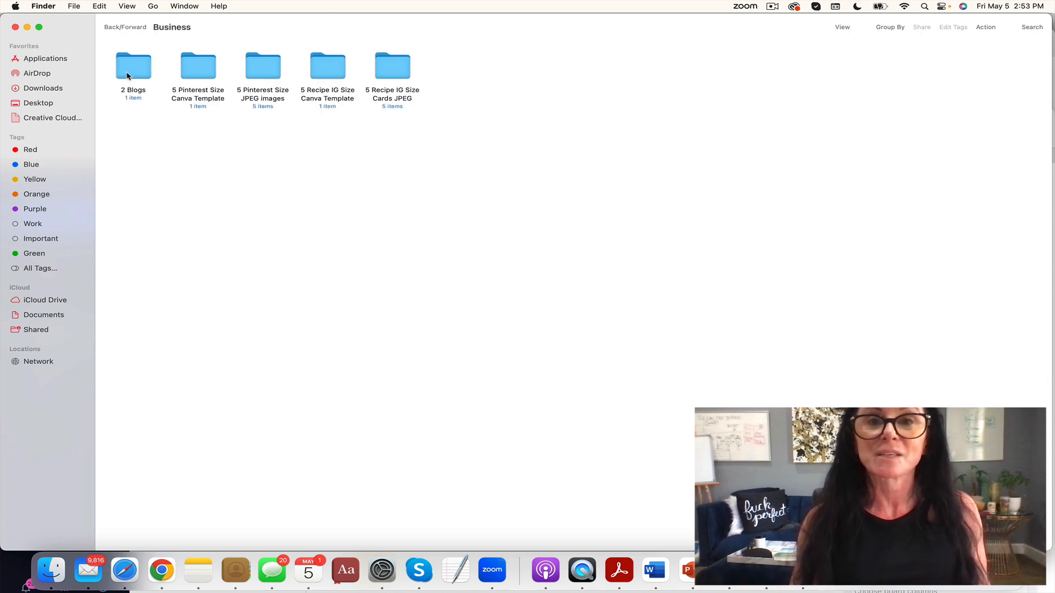
double_click(133, 65)
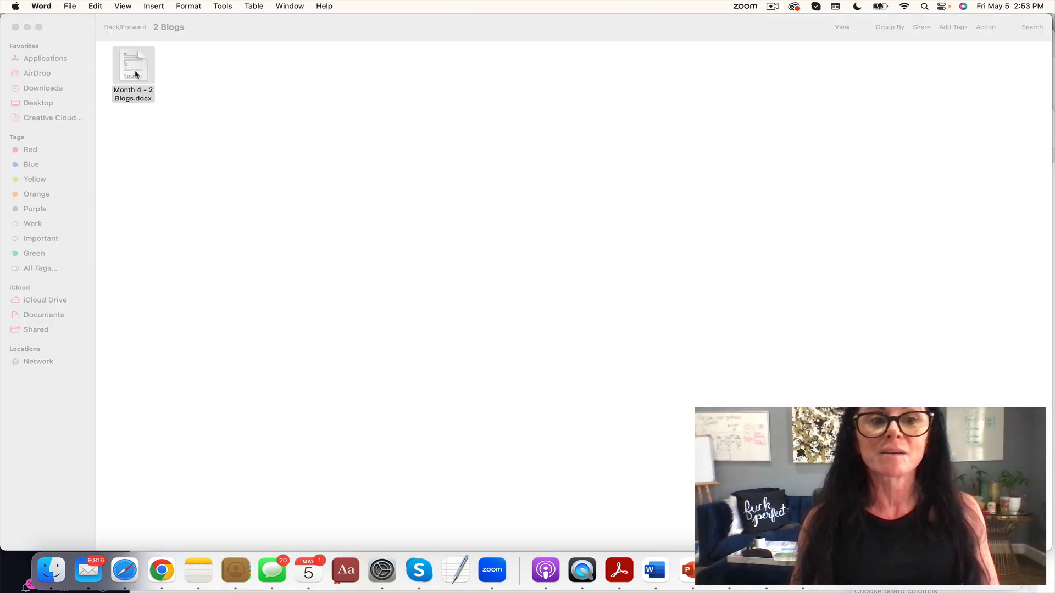
Review the Month 4 - 2 Blogs document in Word, reading the first blog and the BLOG 2 section
double_click(133, 64)
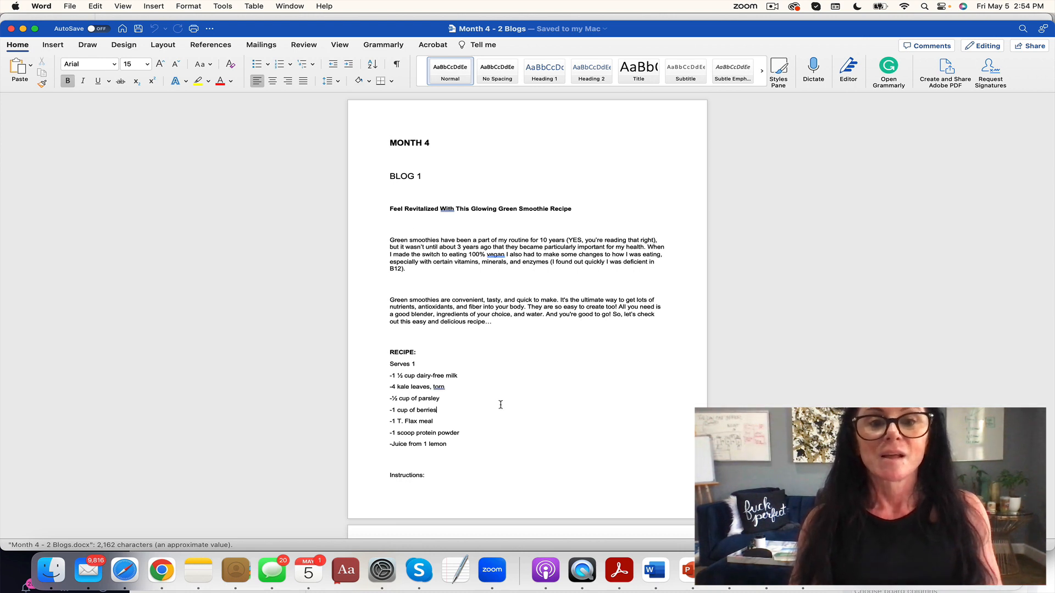
drag(436, 415, 426, 478)
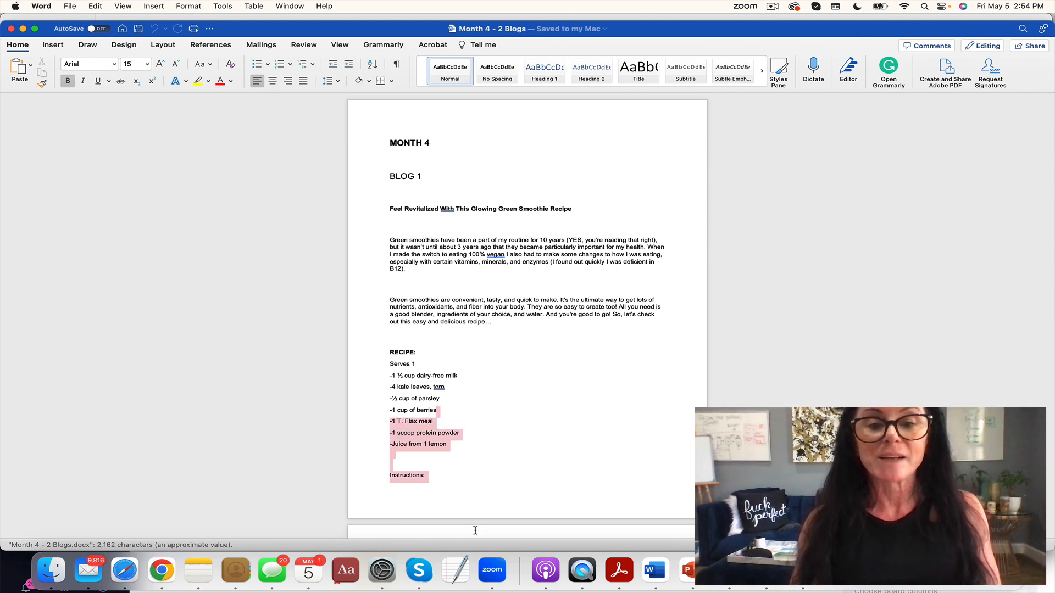
scroll(down, 3)
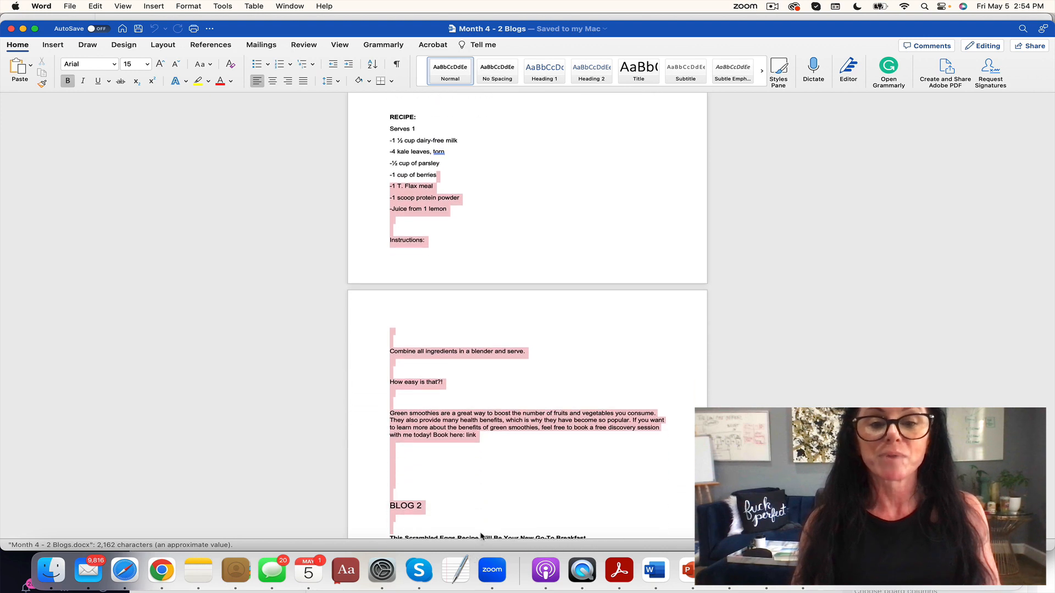
click(479, 489)
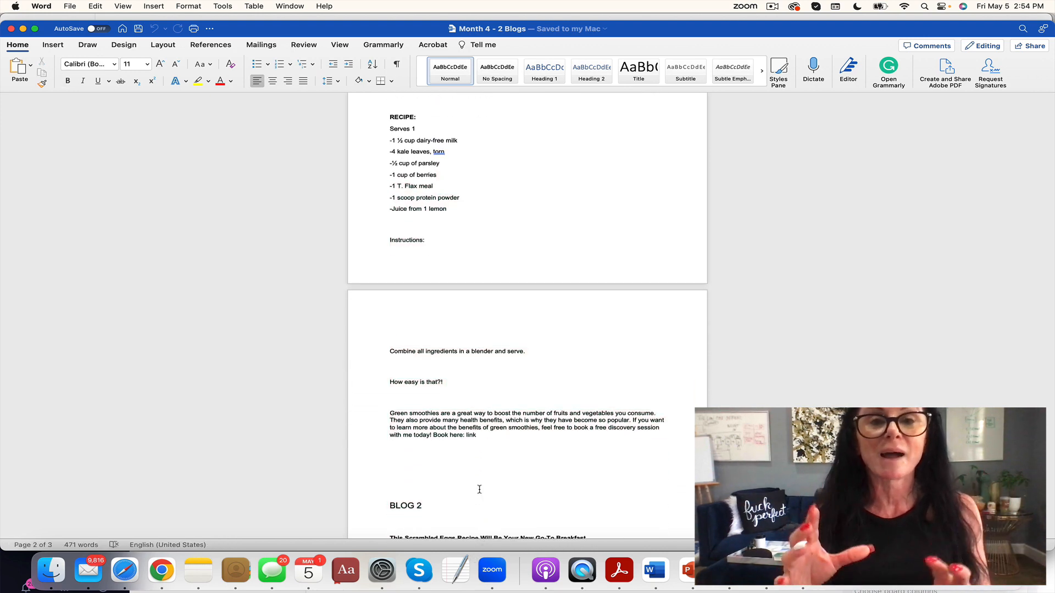
click(390, 491)
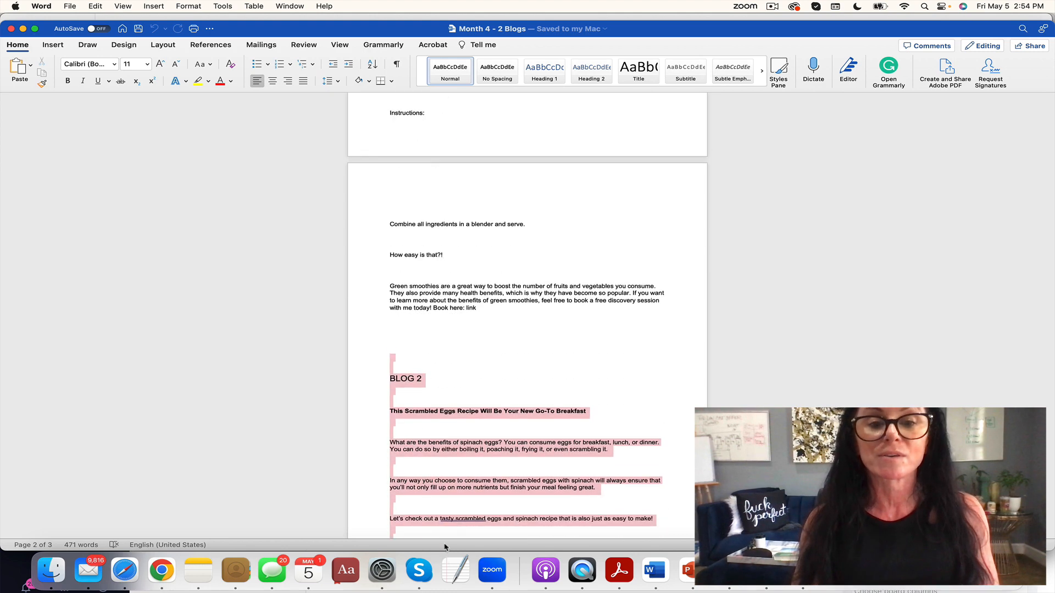
scroll(down, 3)
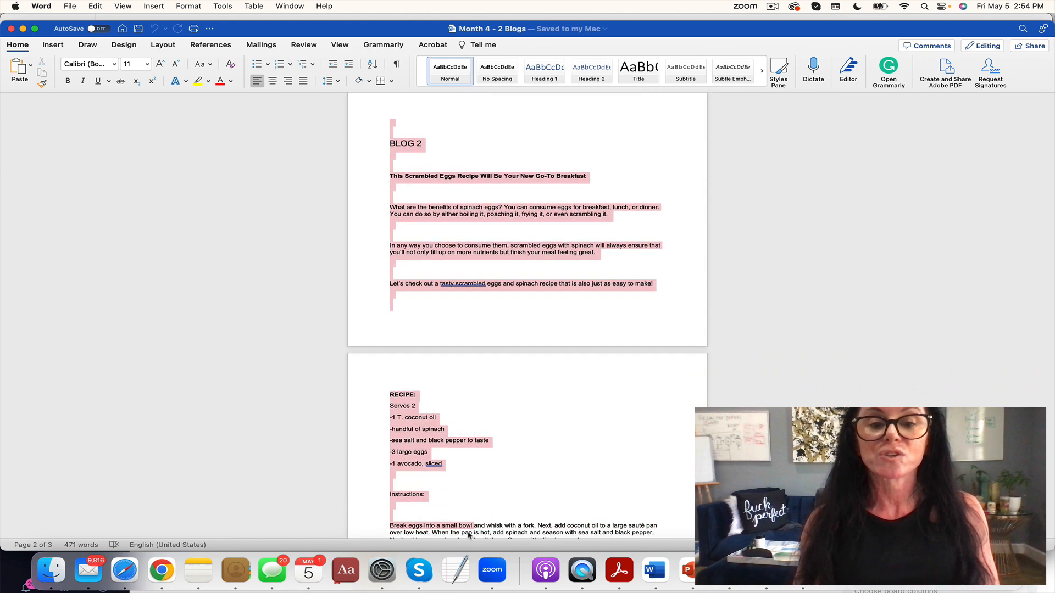
scroll(down, 3)
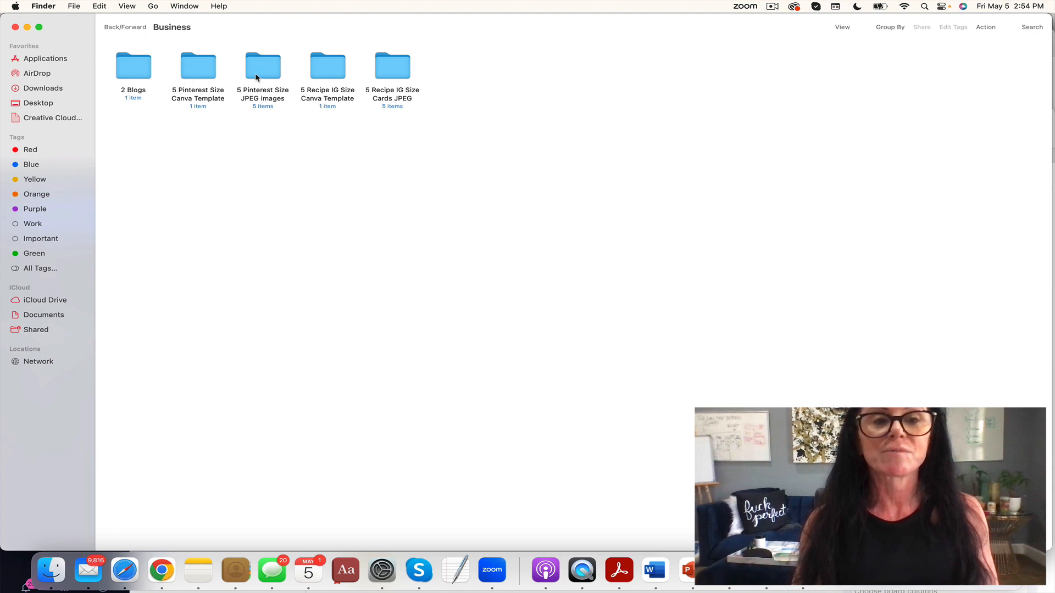
double_click(263, 65)
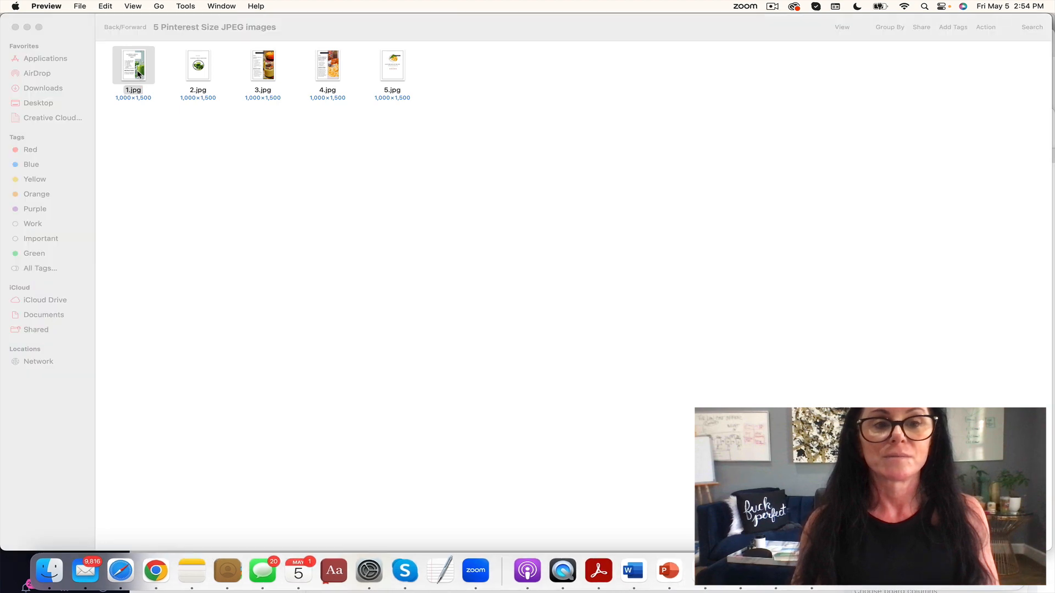
double_click(133, 65)
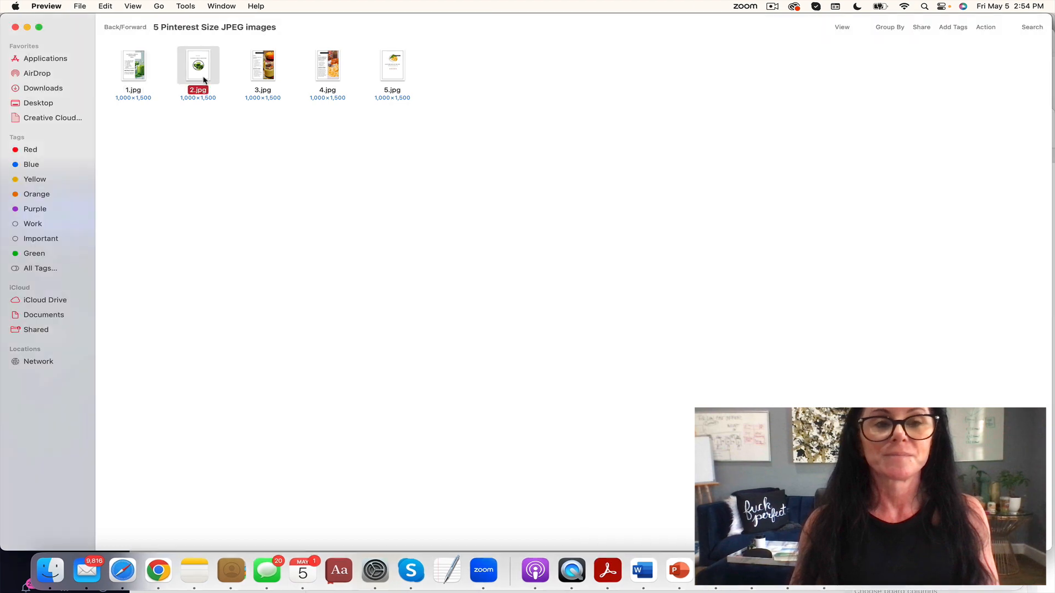
double_click(197, 64)
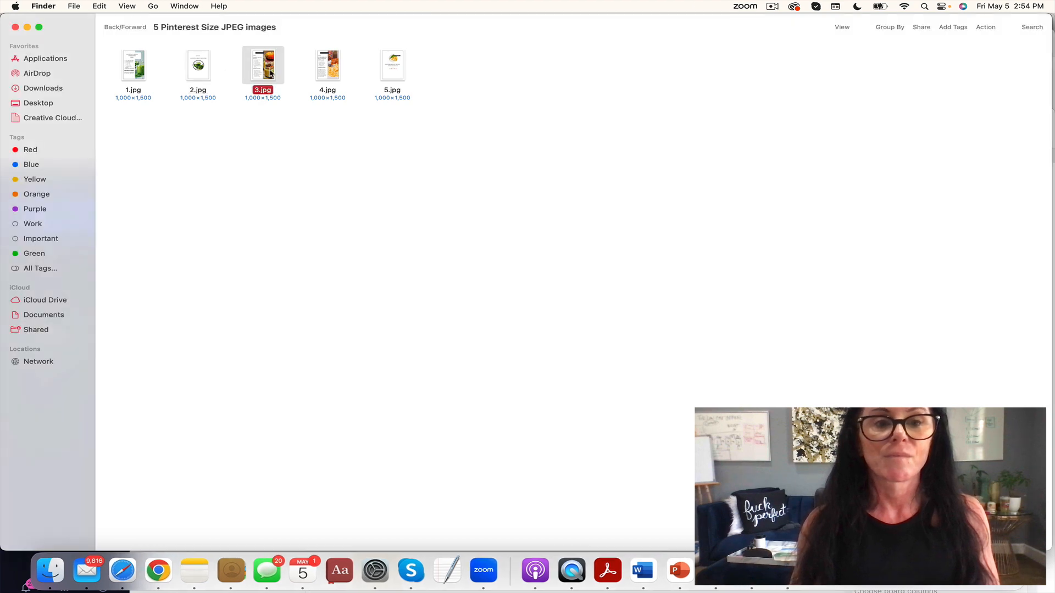
double_click(263, 65)
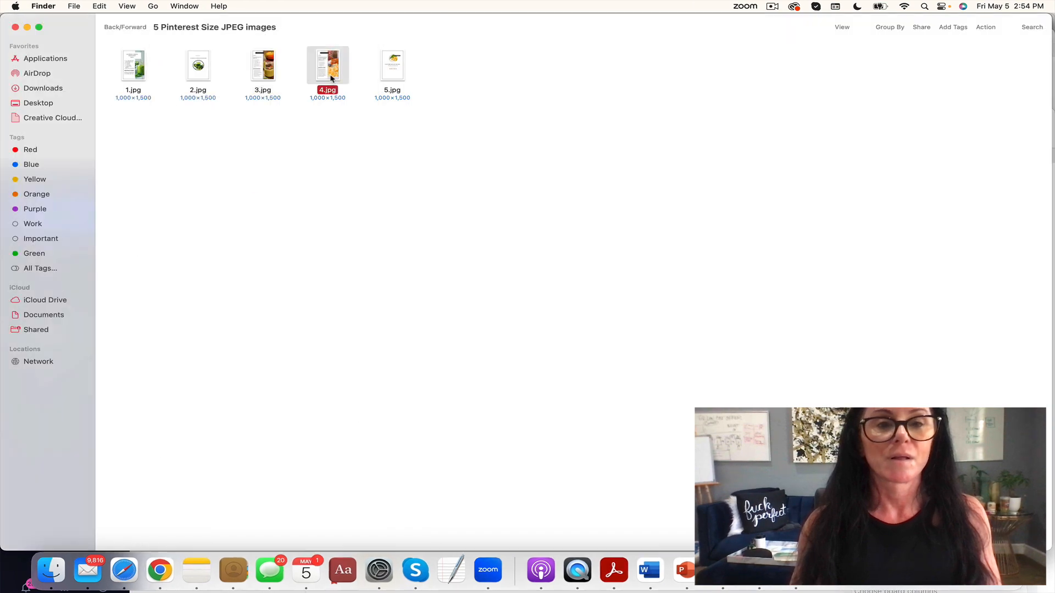
double_click(327, 65)
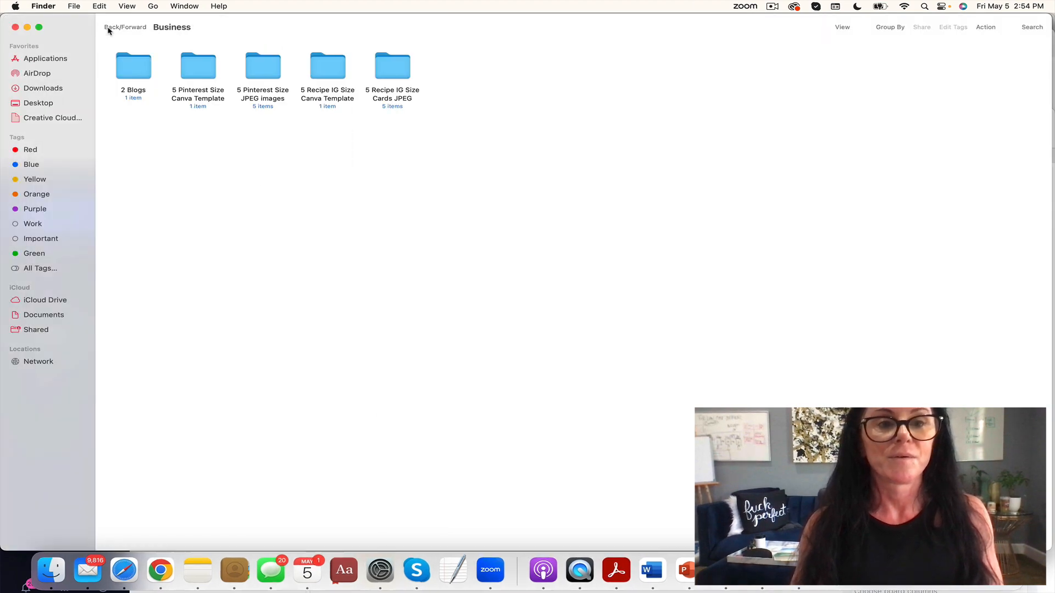
Peek into the 5 Recipe IG Size Cards JPEG folder, then go back to the Month 4 folder
click(392, 65)
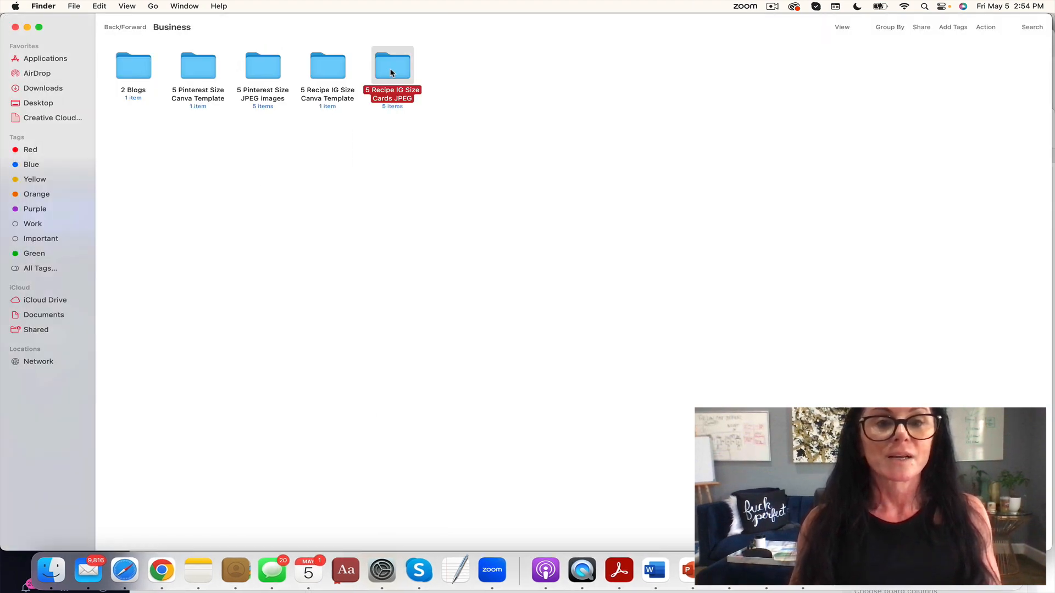
double_click(393, 65)
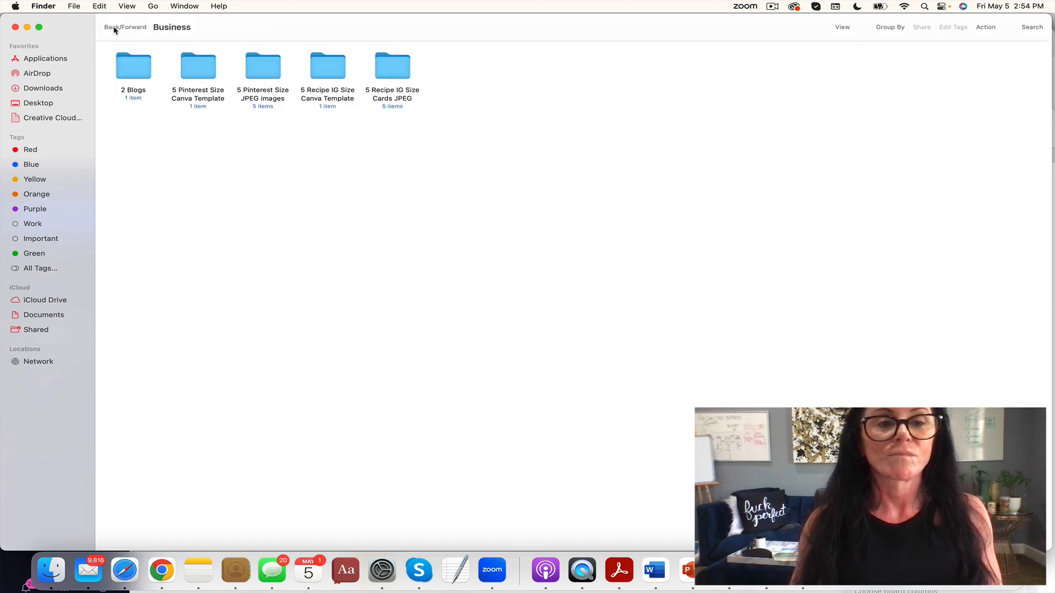
click(113, 26)
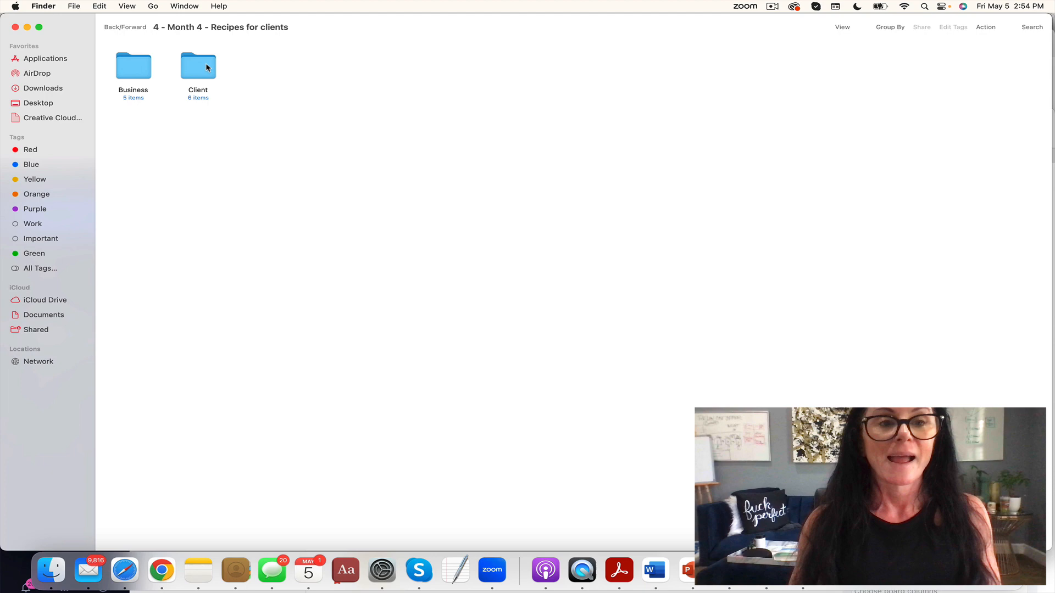
Go into Client, then Recipe Guide, and launch the April - Recipe Guide document
double_click(198, 64)
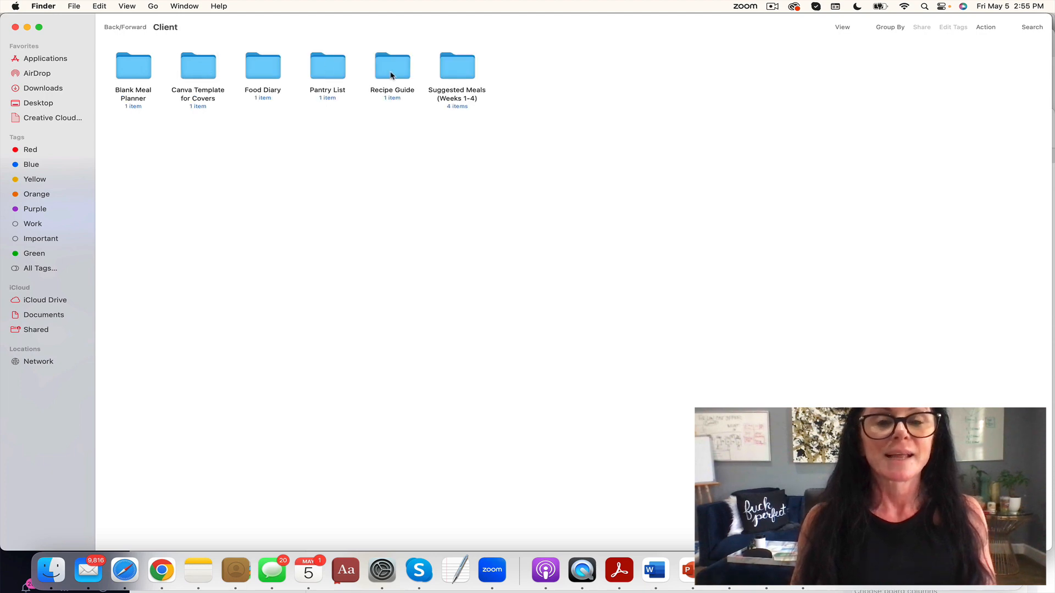
double_click(392, 66)
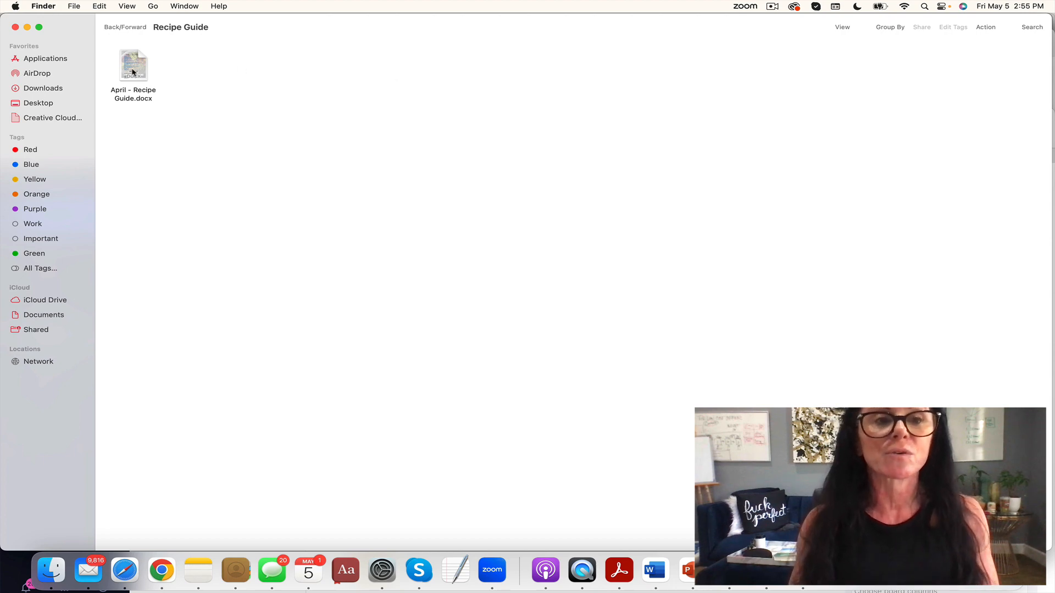
double_click(133, 65)
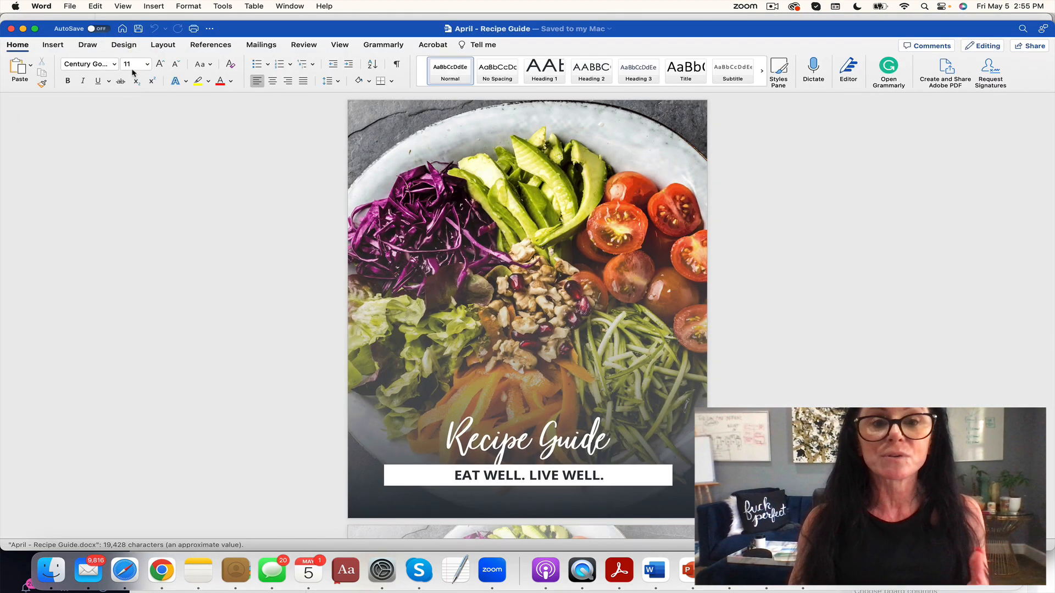
Scroll the Recipe Guide from the Pecan Pesto Salad page through the dinner recipes
scroll(down, 3)
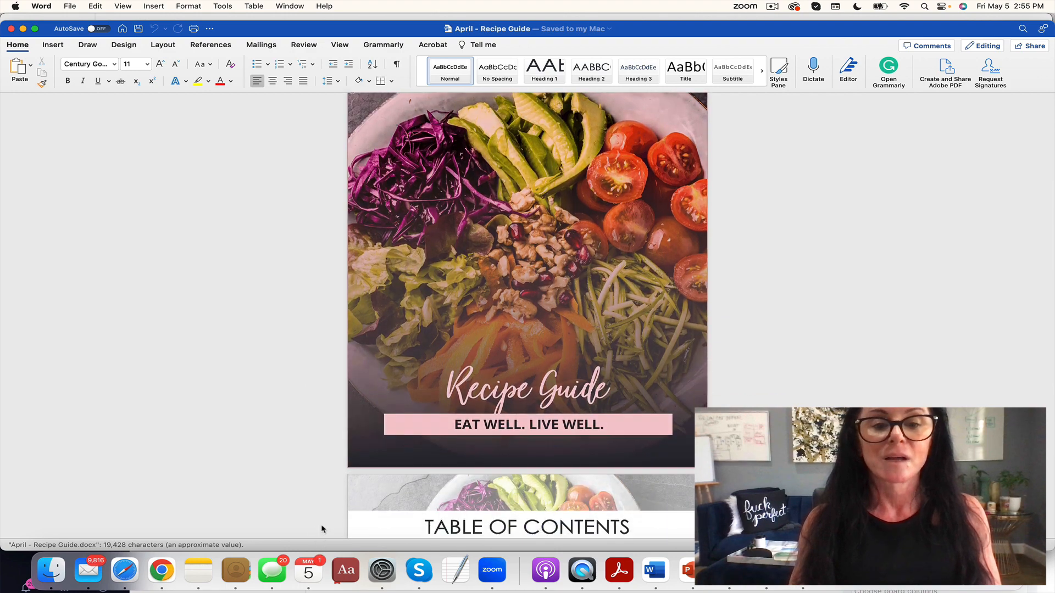
scroll(down, 3)
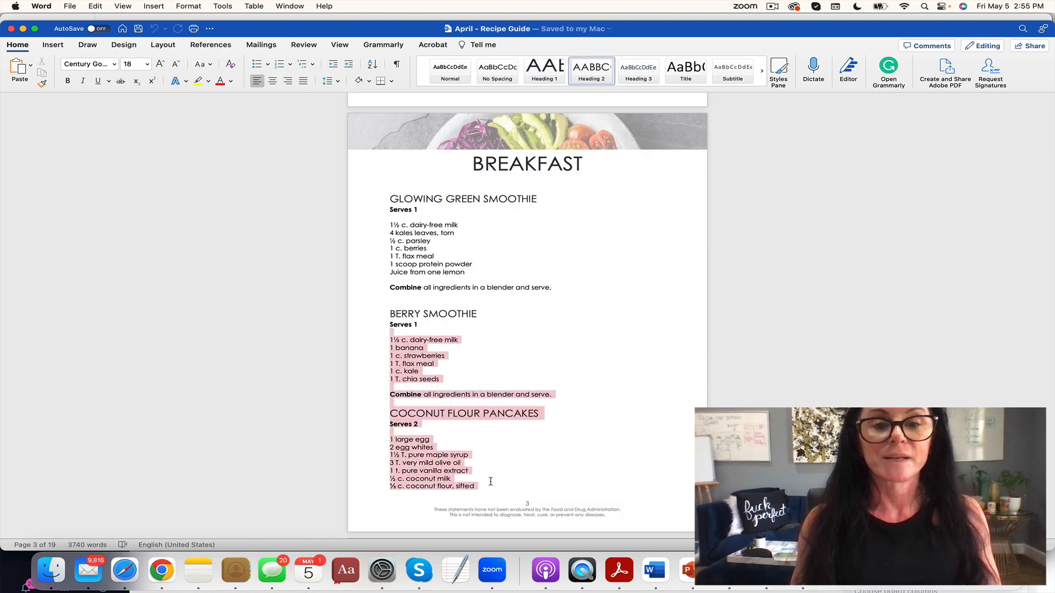
scroll(down, 3)
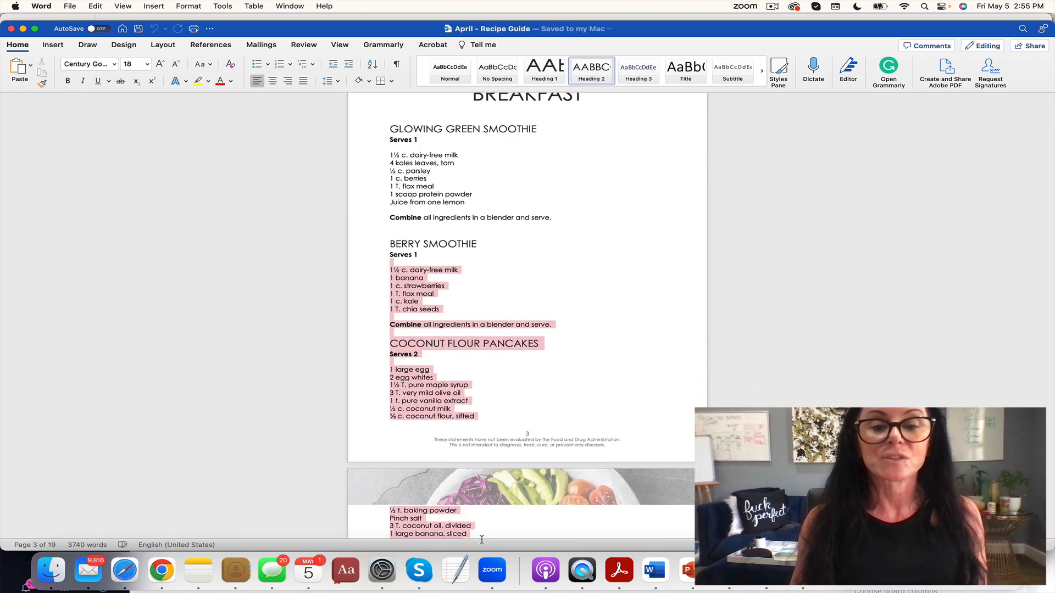
scroll(down, 3)
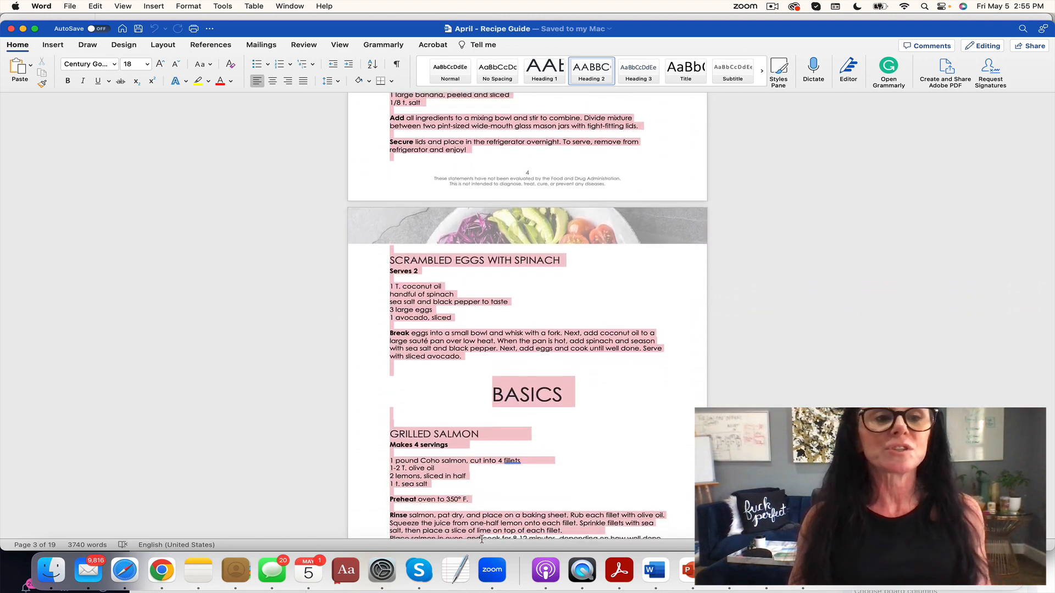
scroll(down, 3)
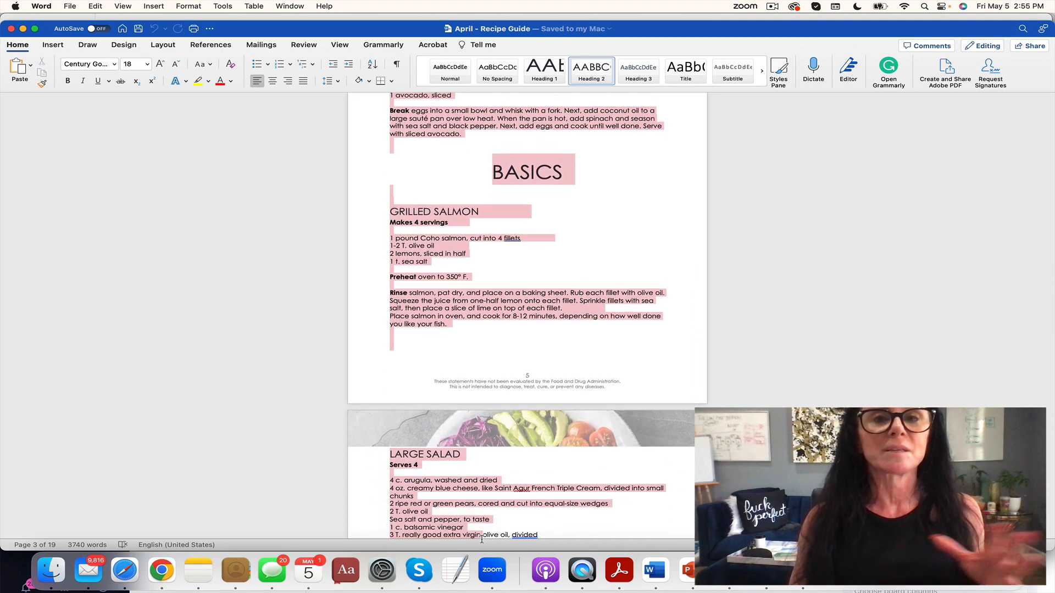
scroll(down, 3)
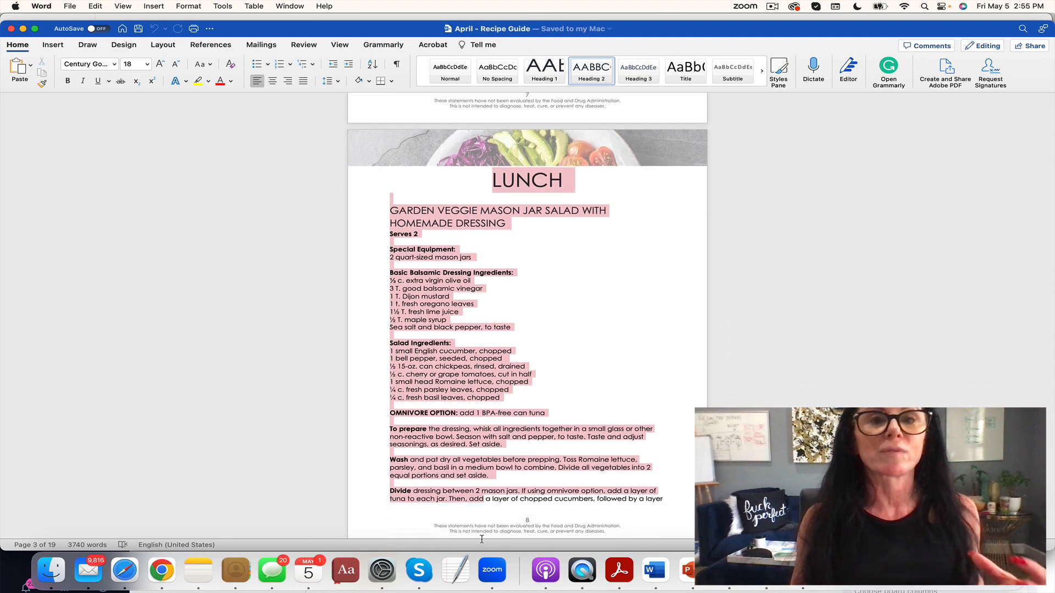
scroll(down, 3)
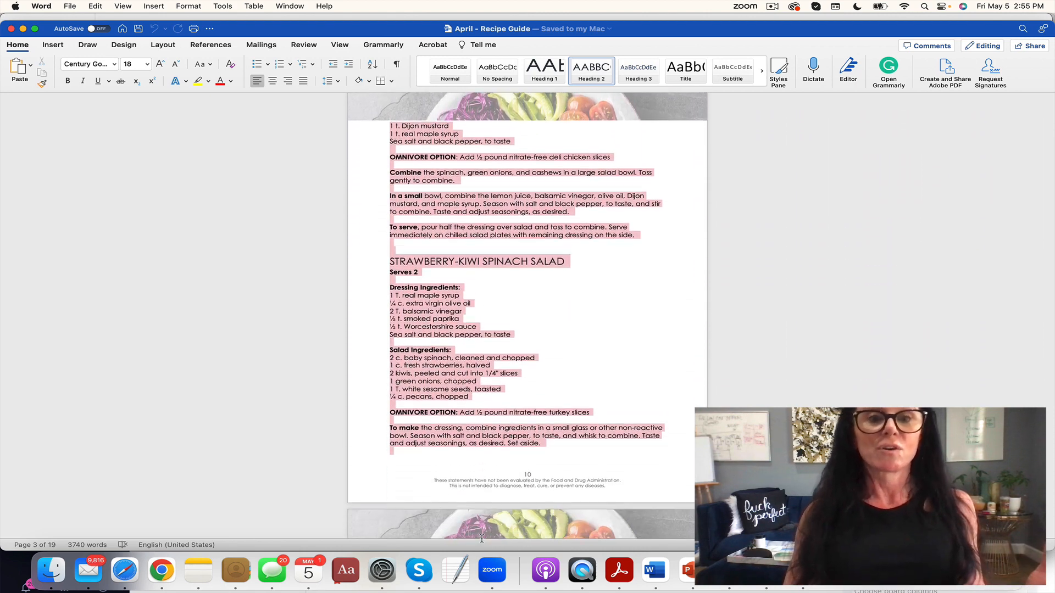
scroll(down, 3)
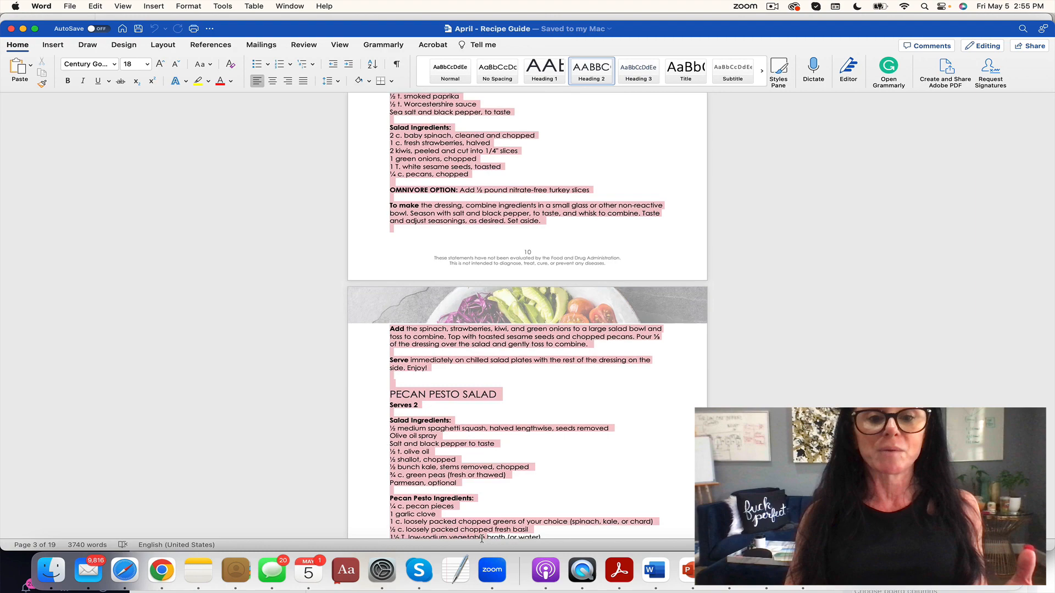
scroll(down, 3)
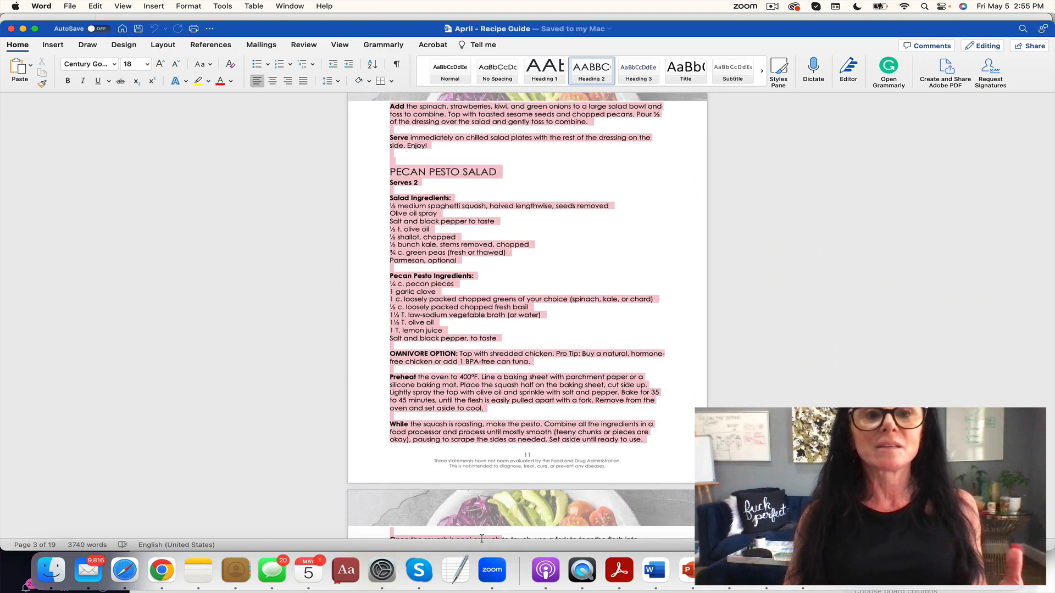
scroll(down, 3)
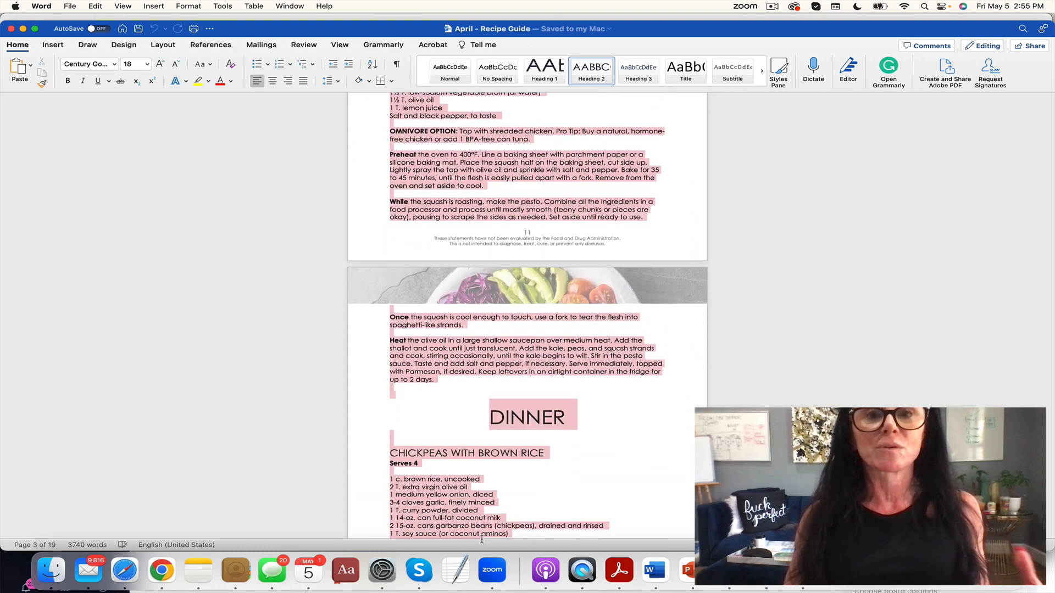
Continue through the snacks section down to the dessert muffins at the end
scroll(down, 3)
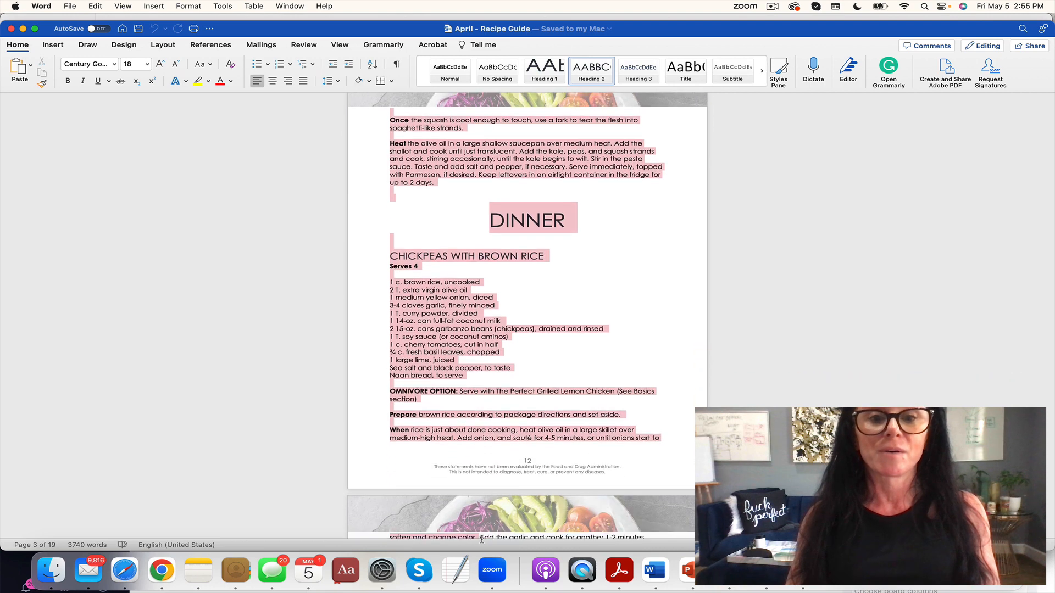
scroll(down, 3)
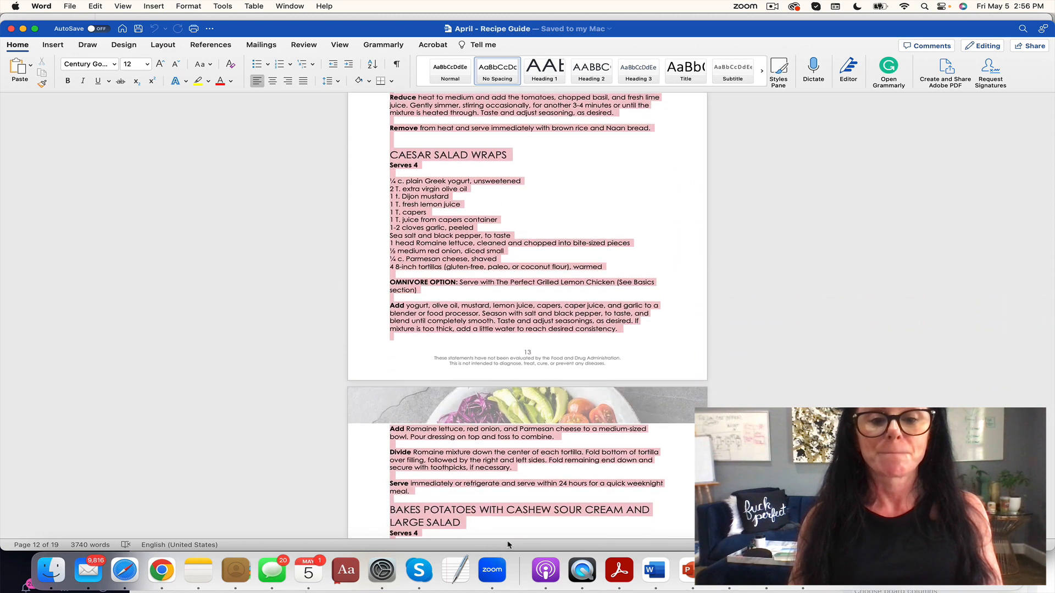
scroll(down, 3)
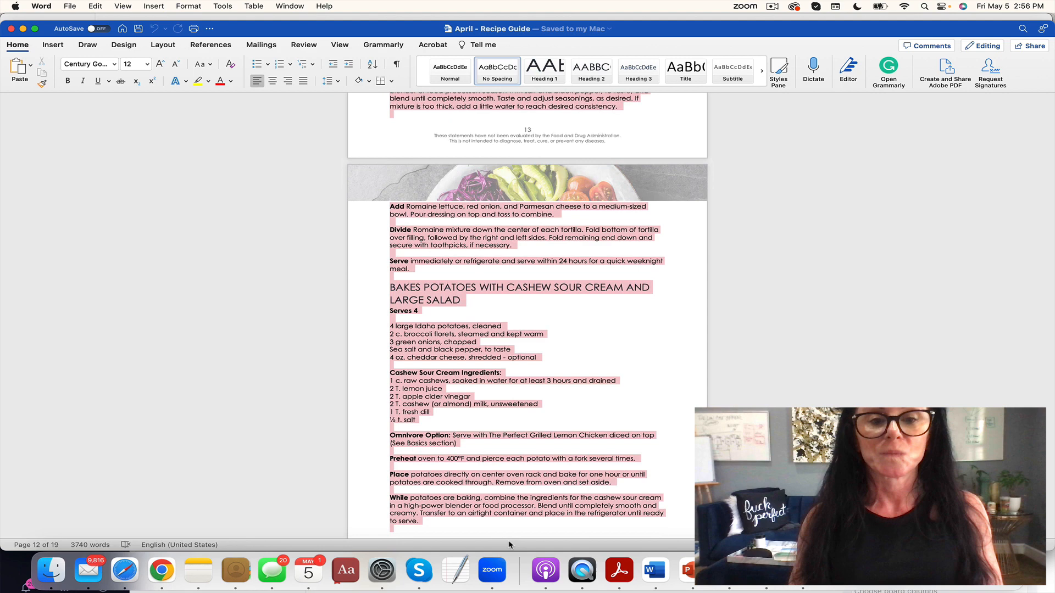
scroll(down, 3)
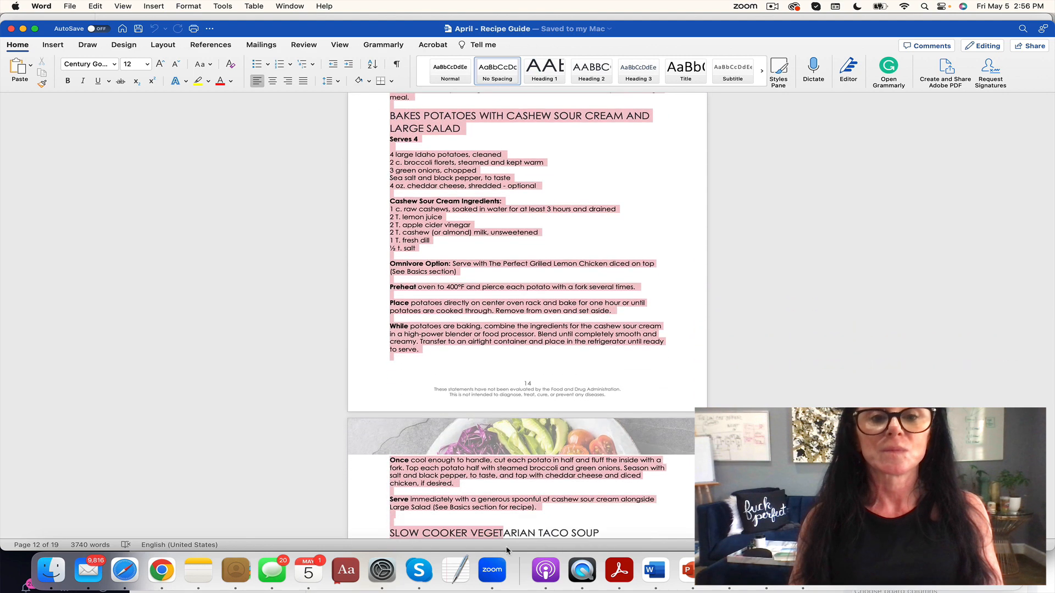
scroll(down, 3)
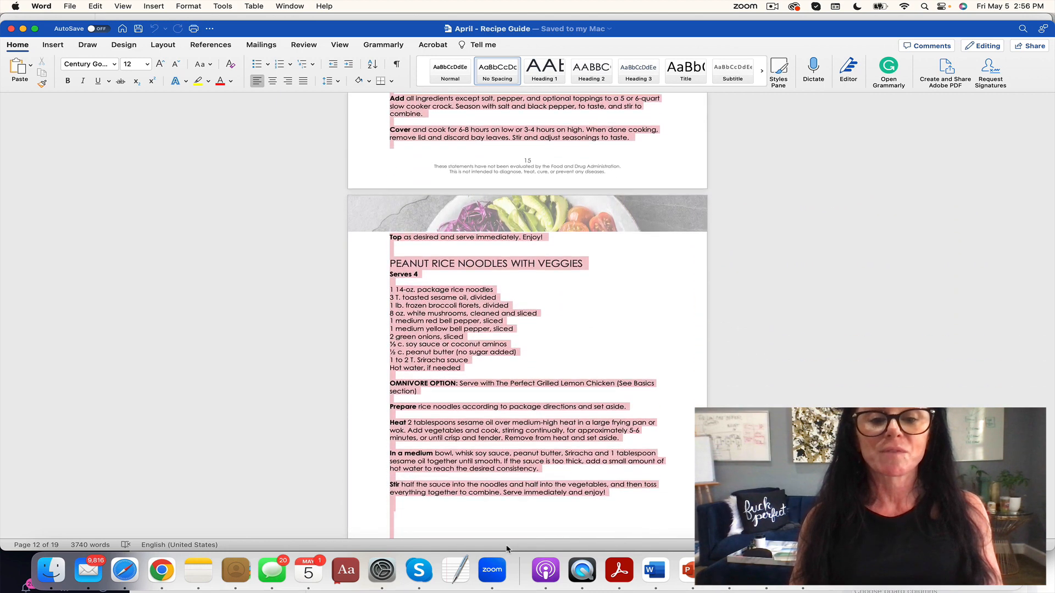
scroll(down, 3)
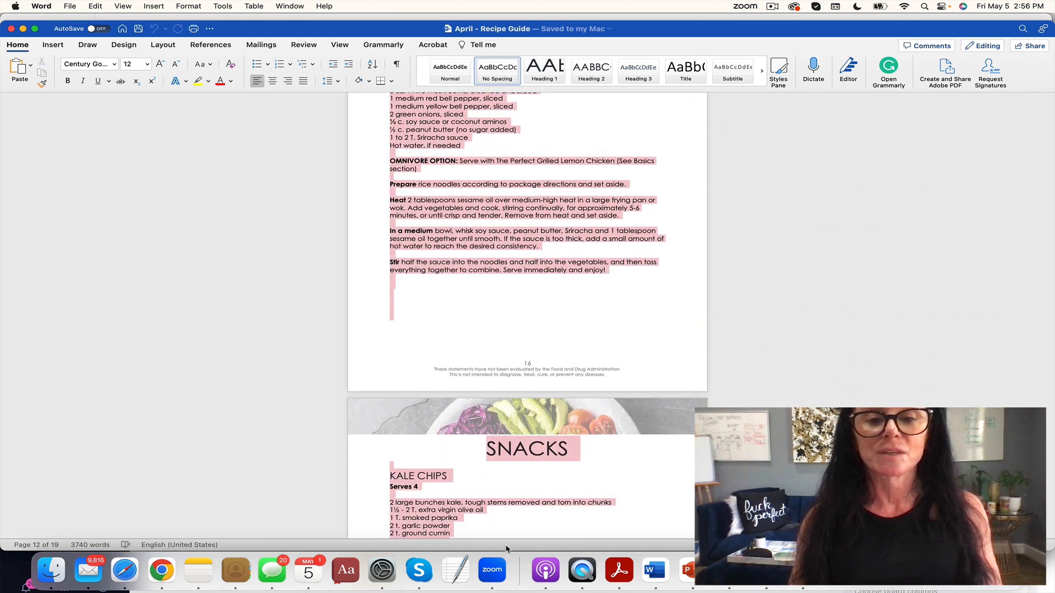
scroll(down, 3)
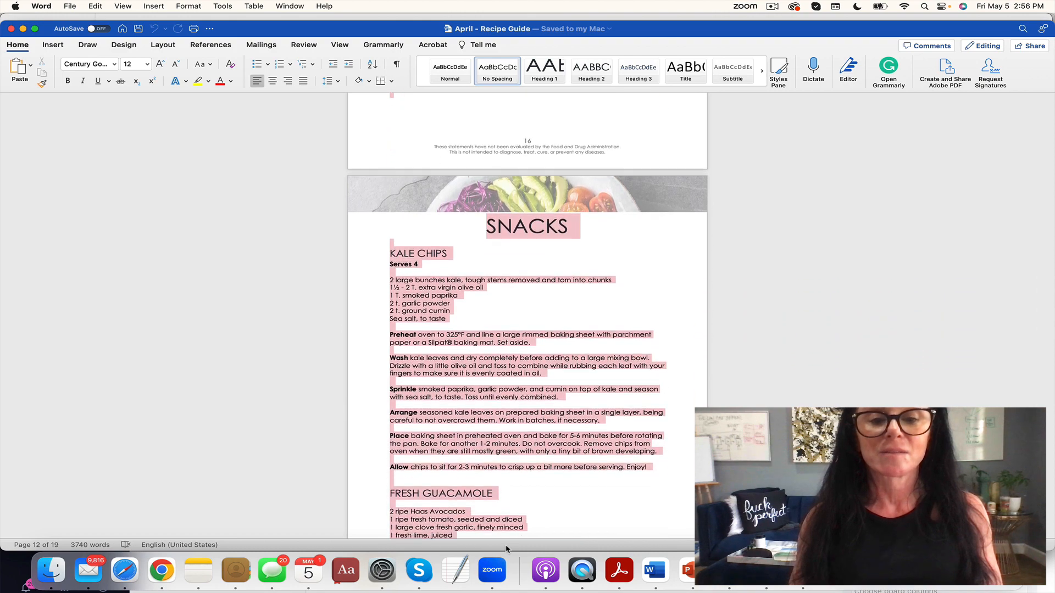
scroll(down, 3)
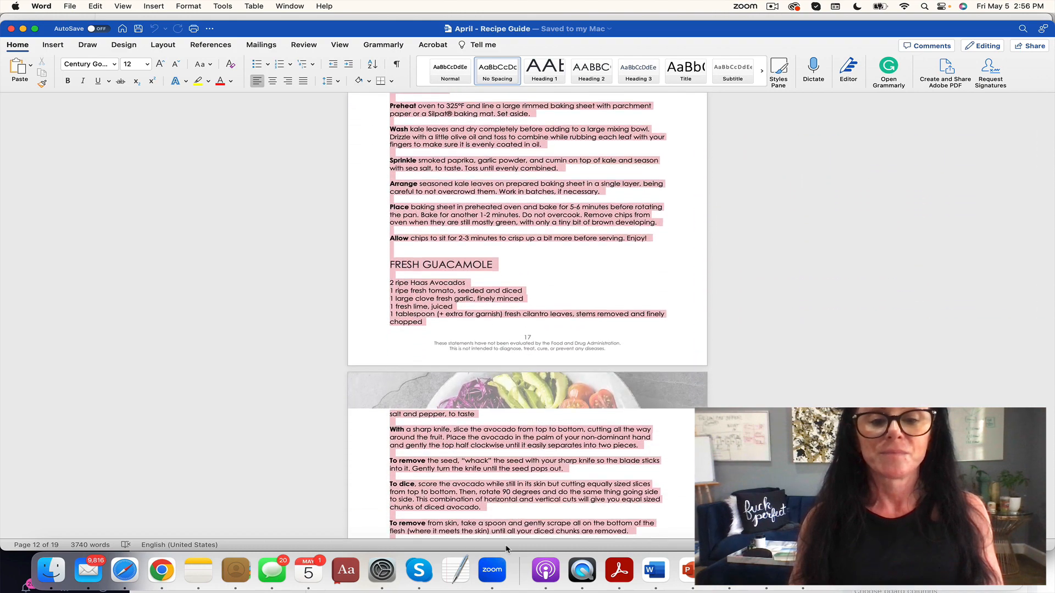
scroll(down, 3)
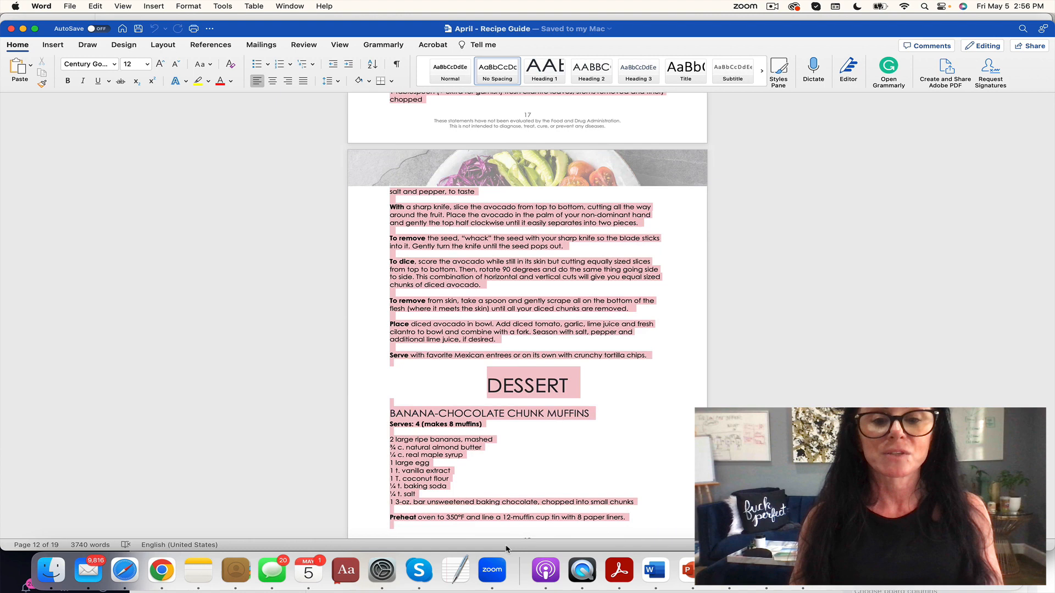
scroll(down, 3)
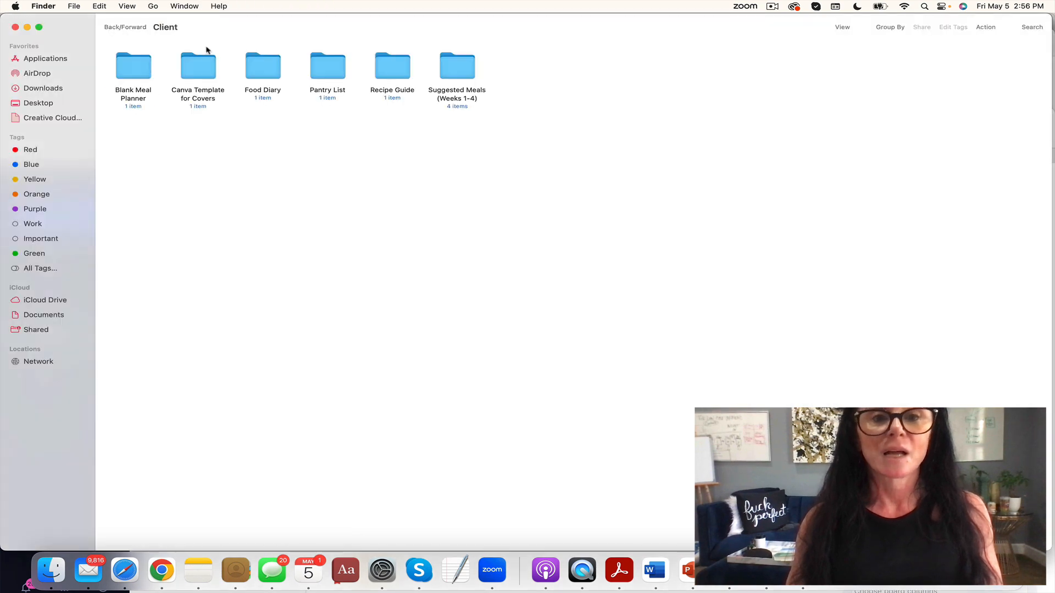
double_click(457, 66)
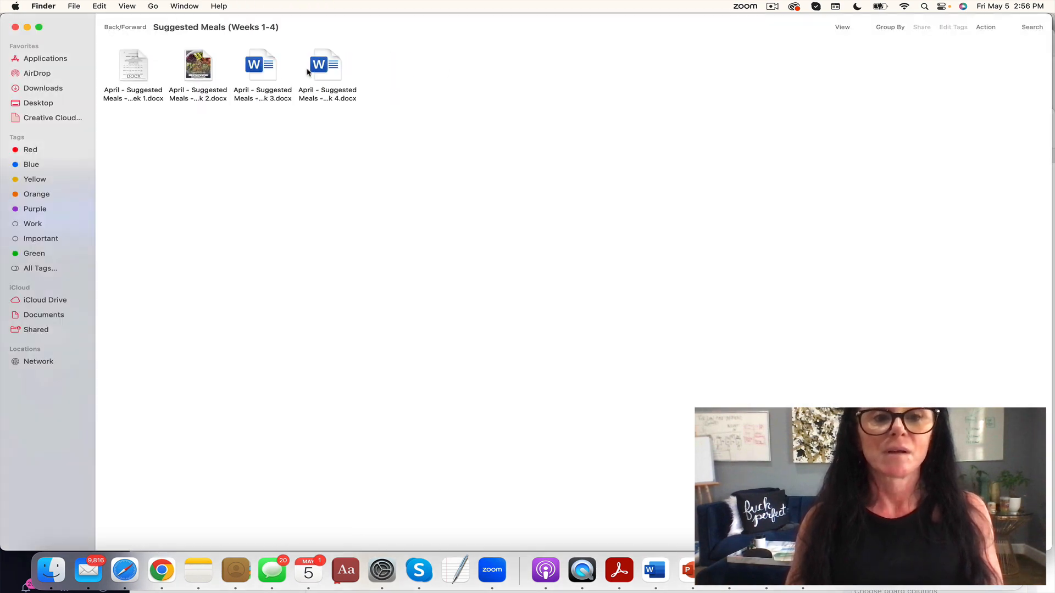
click(133, 65)
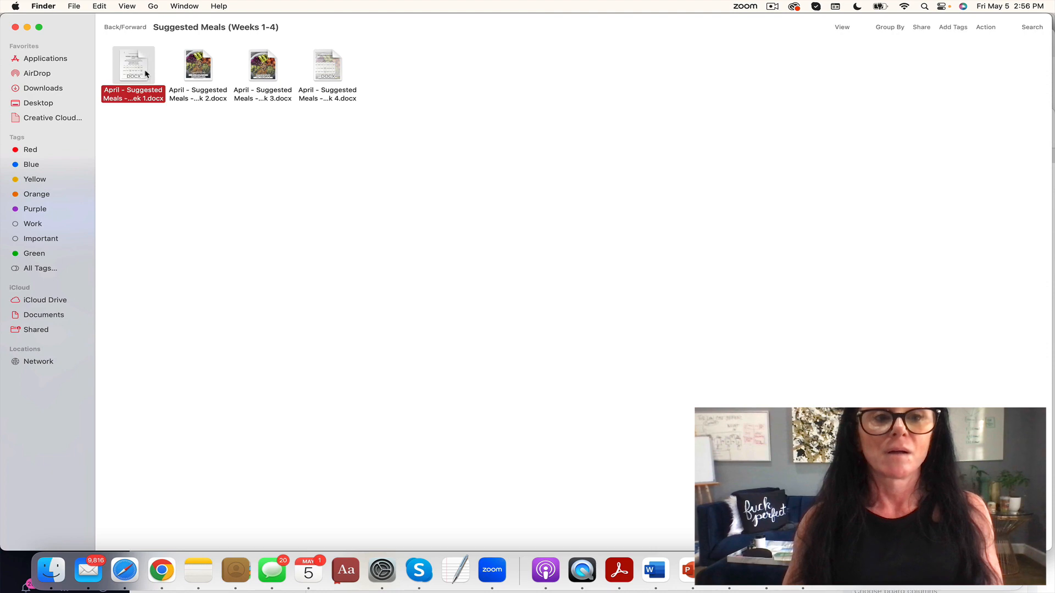
double_click(133, 65)
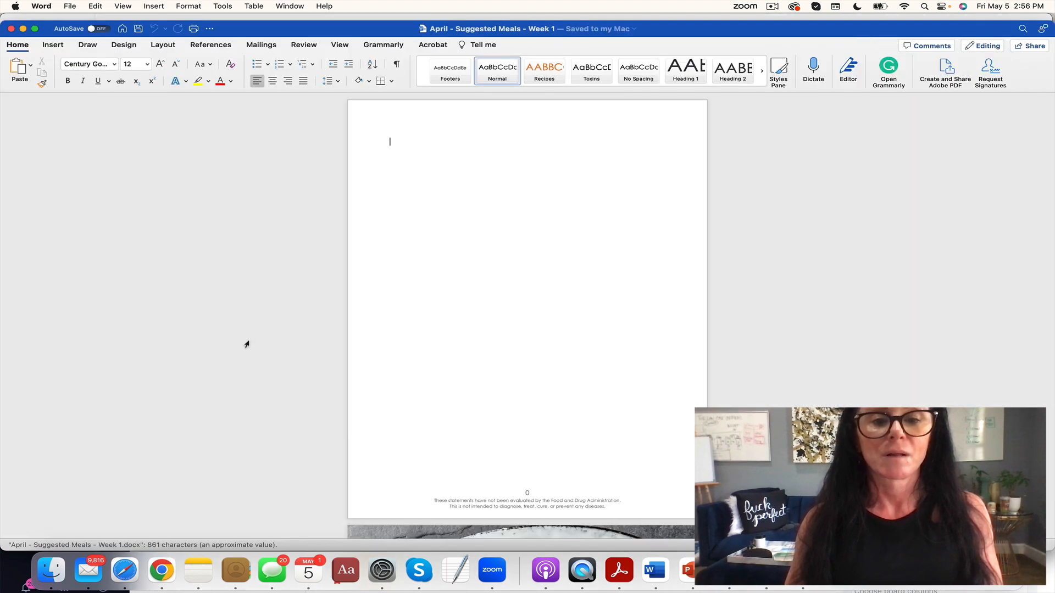
scroll(down, 3)
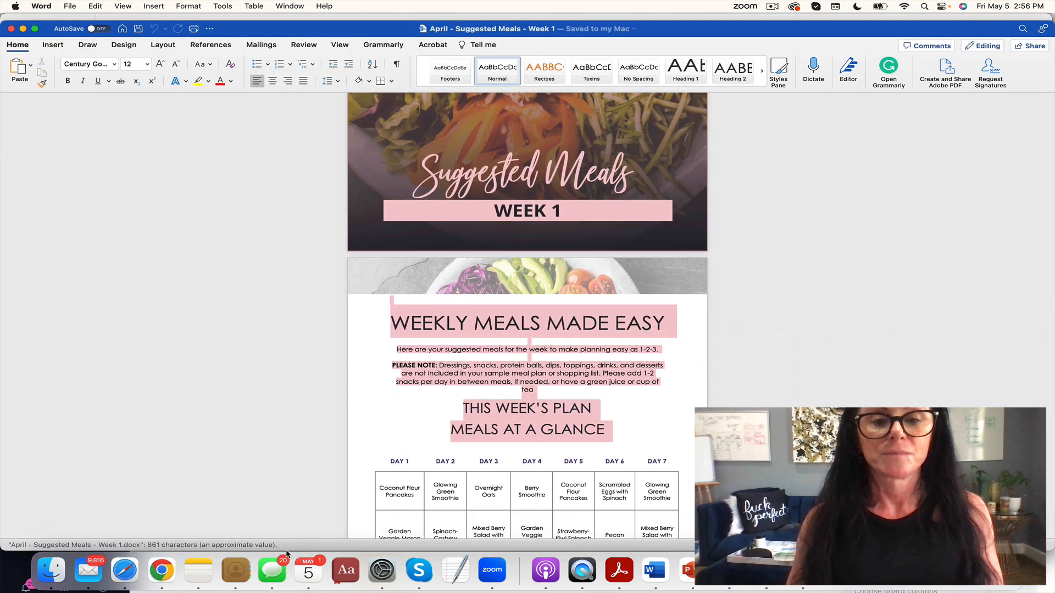
scroll(down, 3)
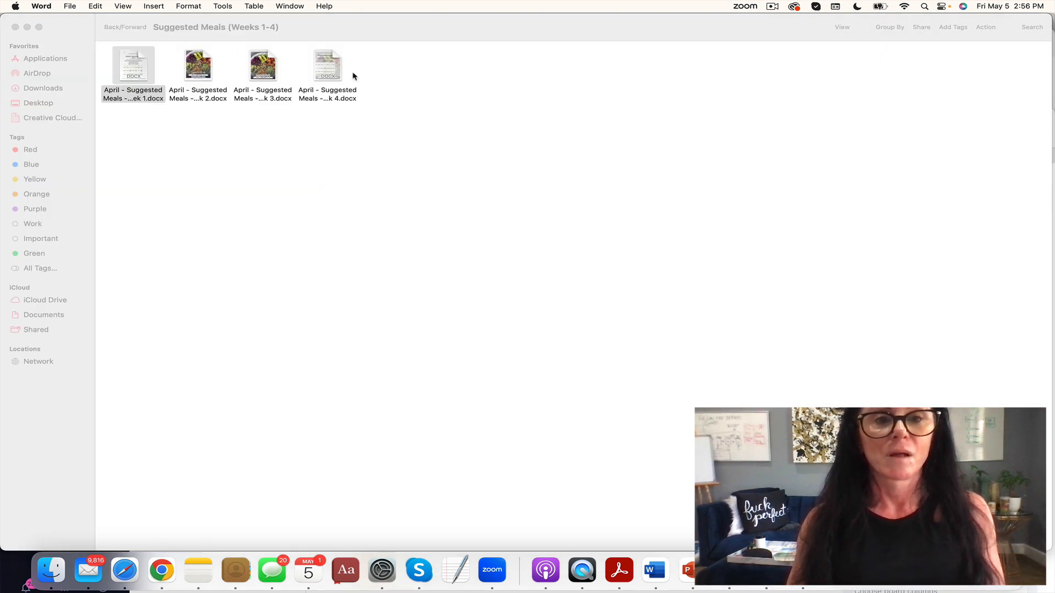
double_click(327, 65)
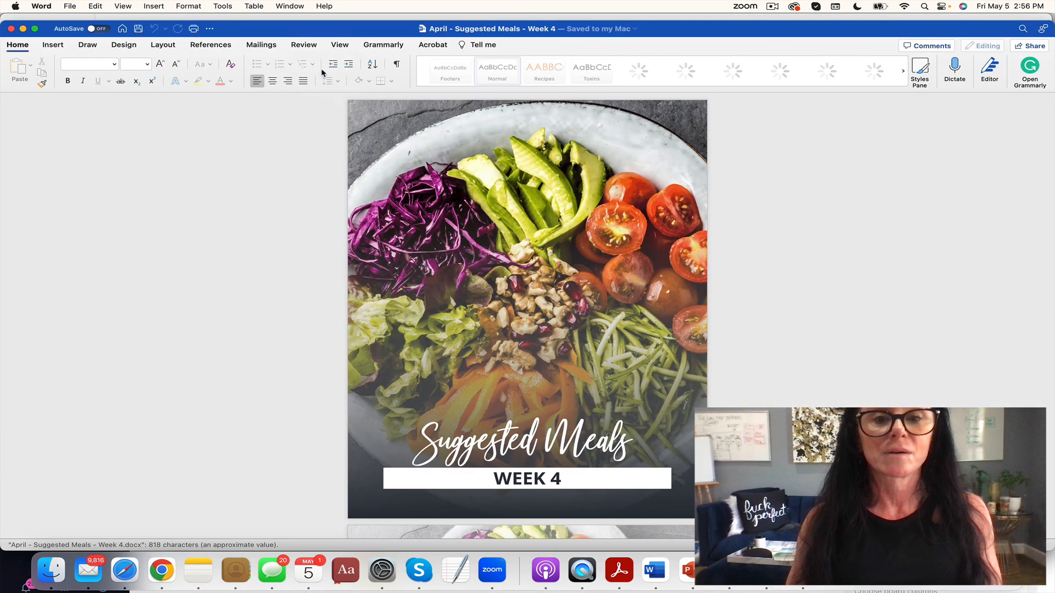
scroll(down, 3)
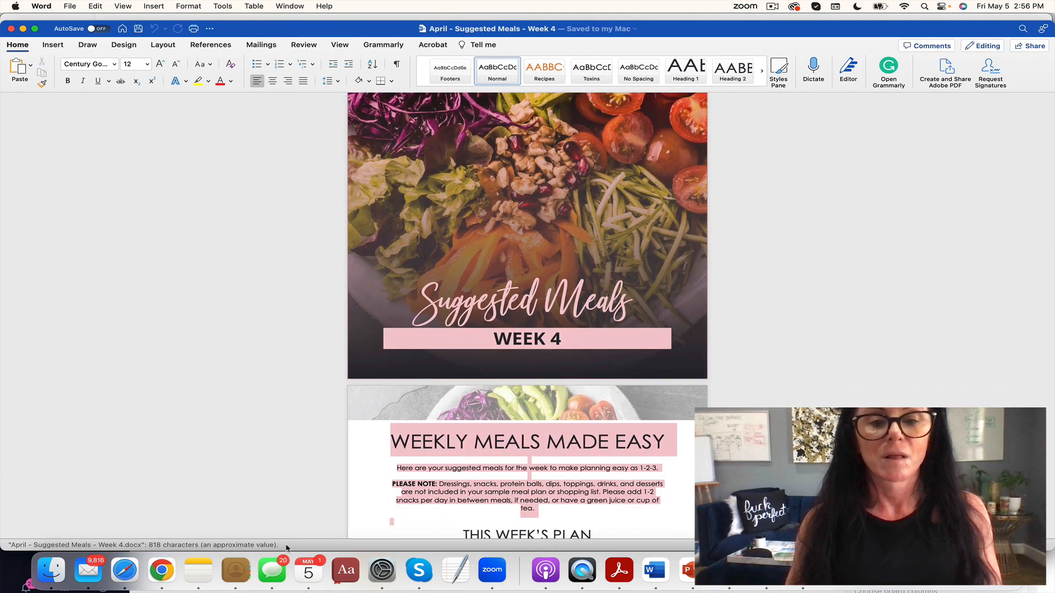
scroll(down, 3)
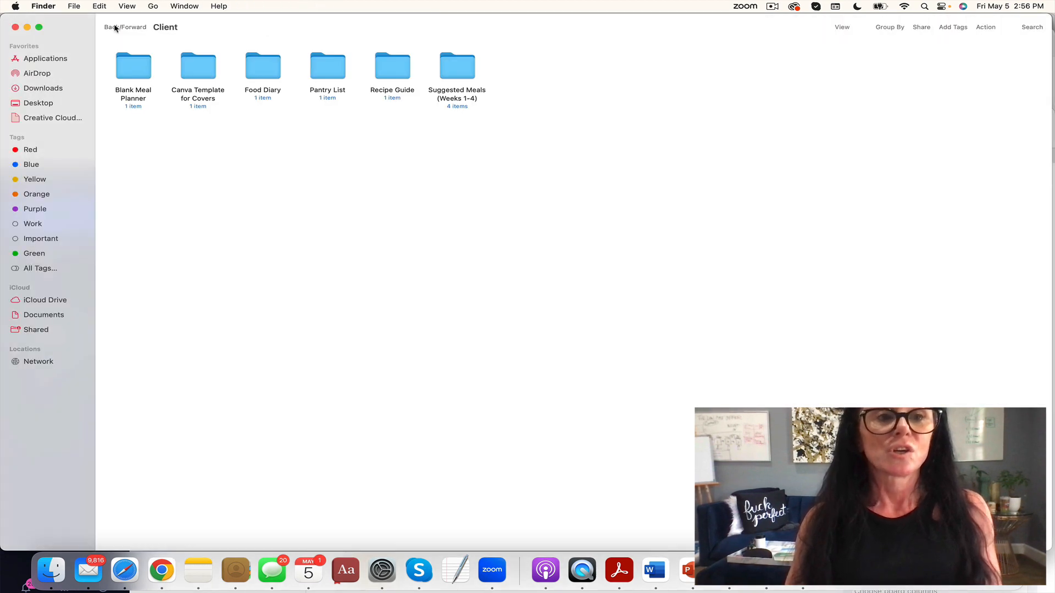
Go into the Pantry List folder and read the April - Pantry List shopping list in Word
double_click(327, 65)
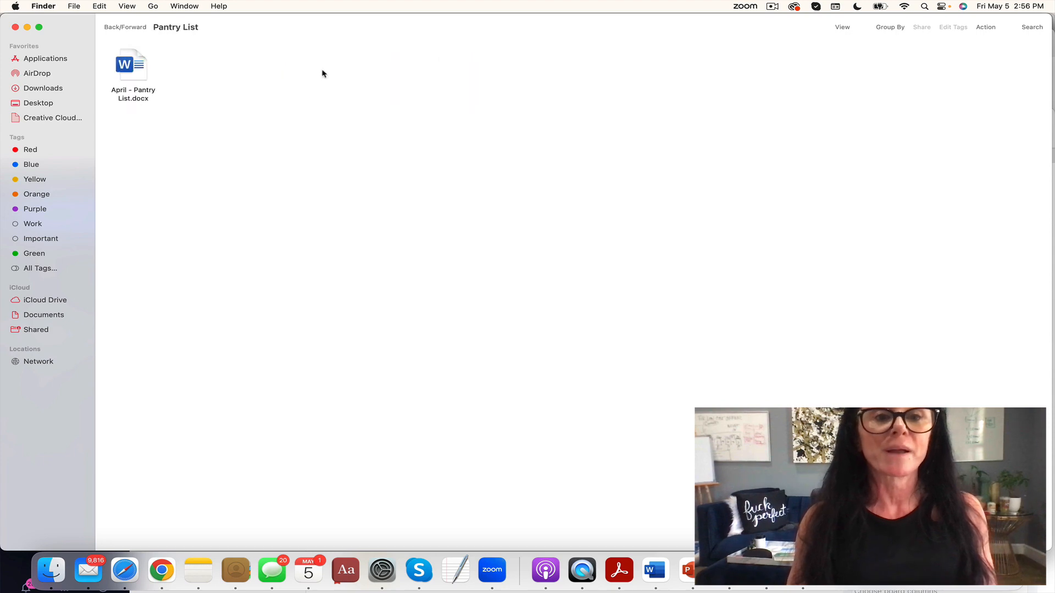
click(133, 64)
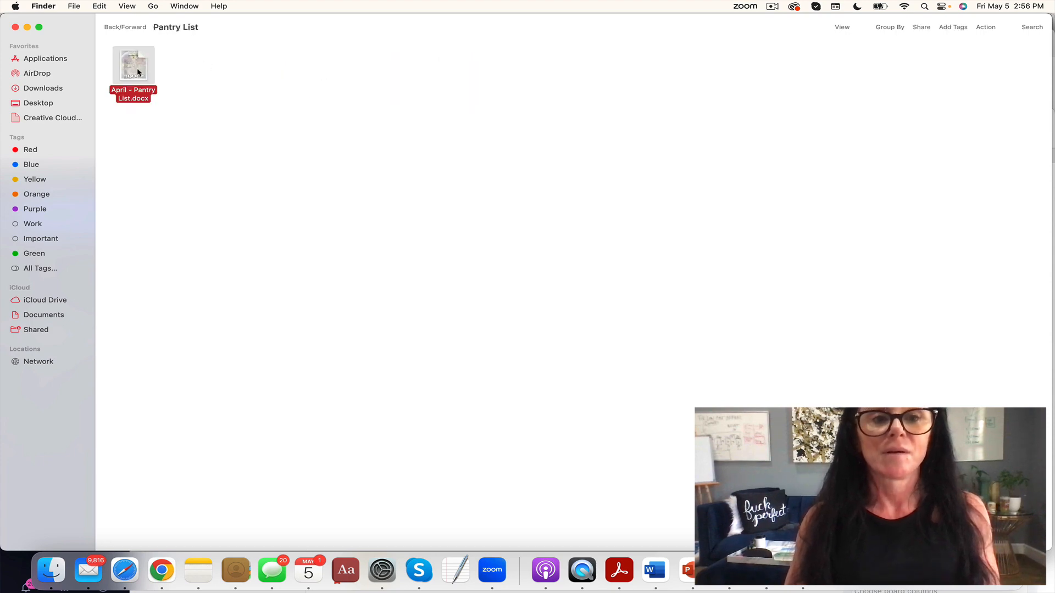
double_click(133, 64)
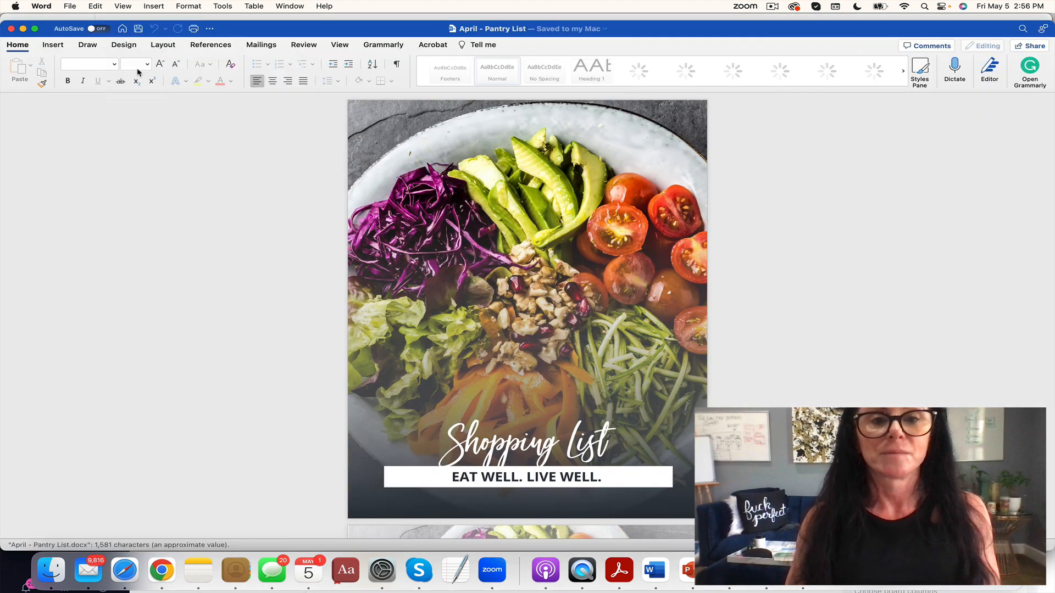
scroll(down, 3)
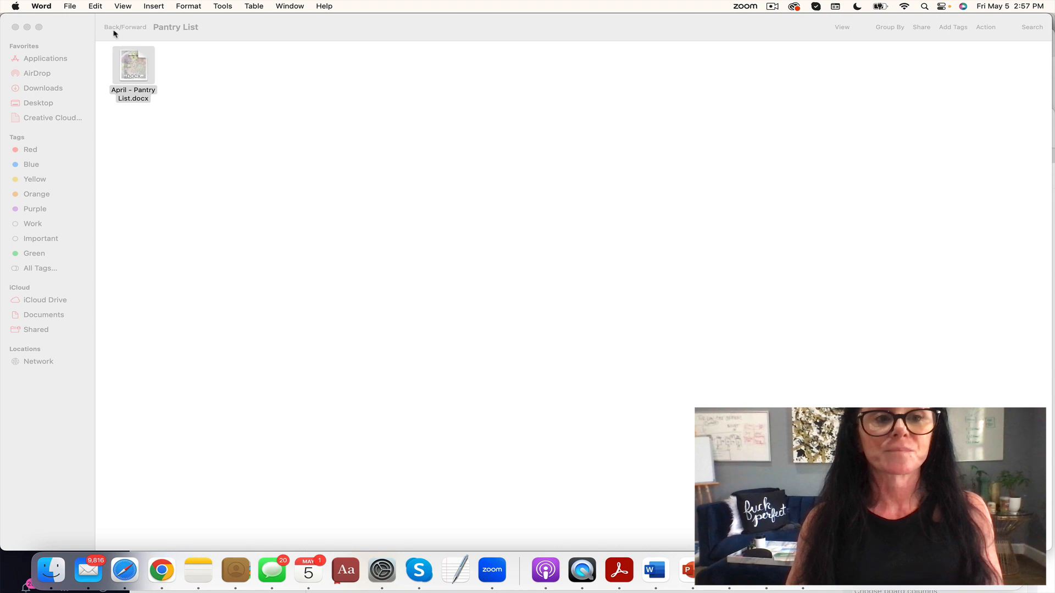
Go back, enter the Food Diary folder and read the April - Food Diary document in Word
click(114, 27)
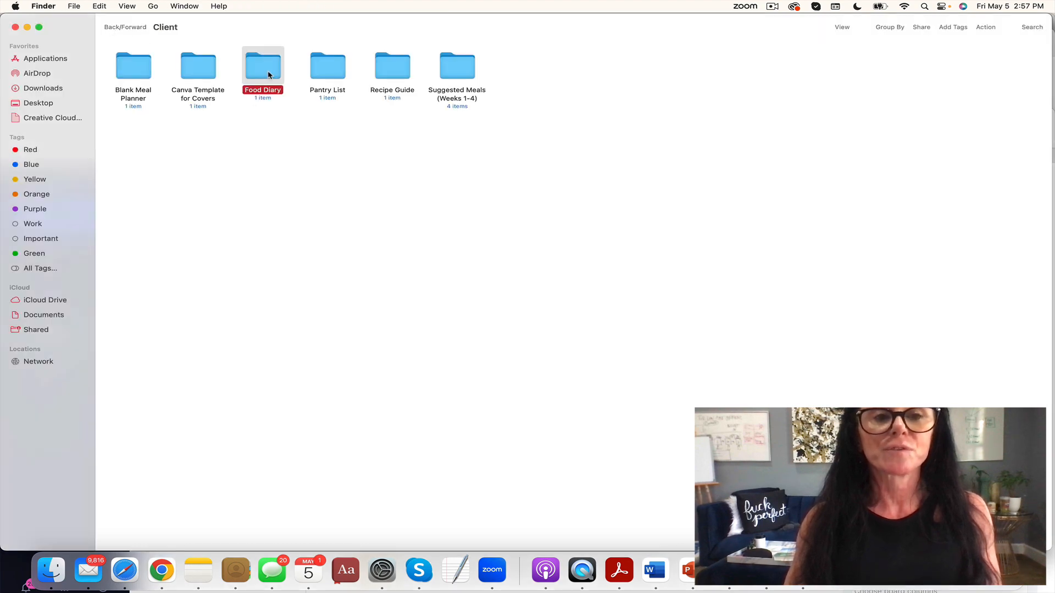
double_click(263, 66)
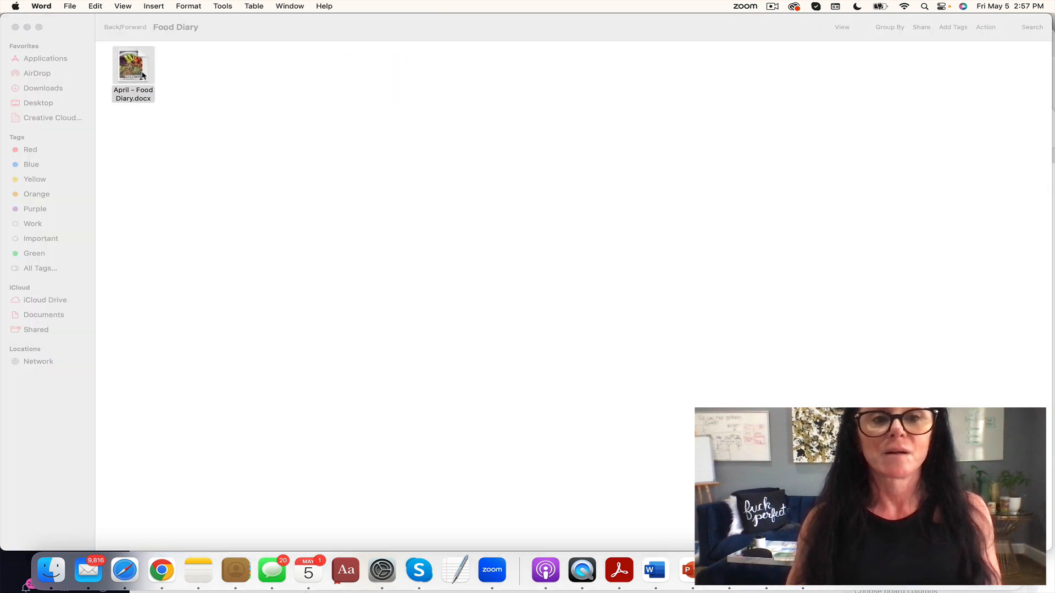
double_click(133, 65)
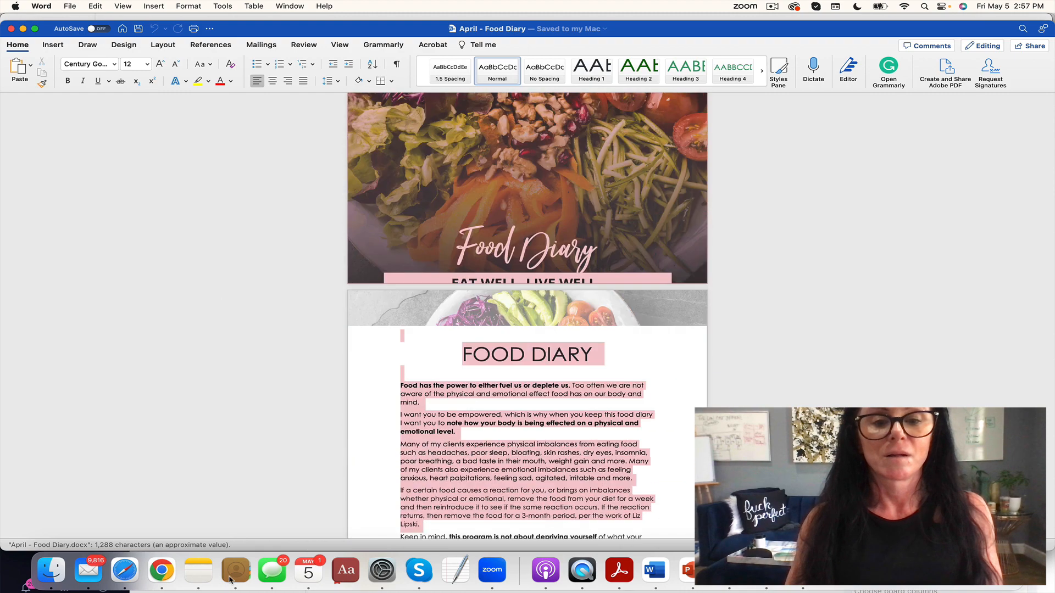
scroll(down, 3)
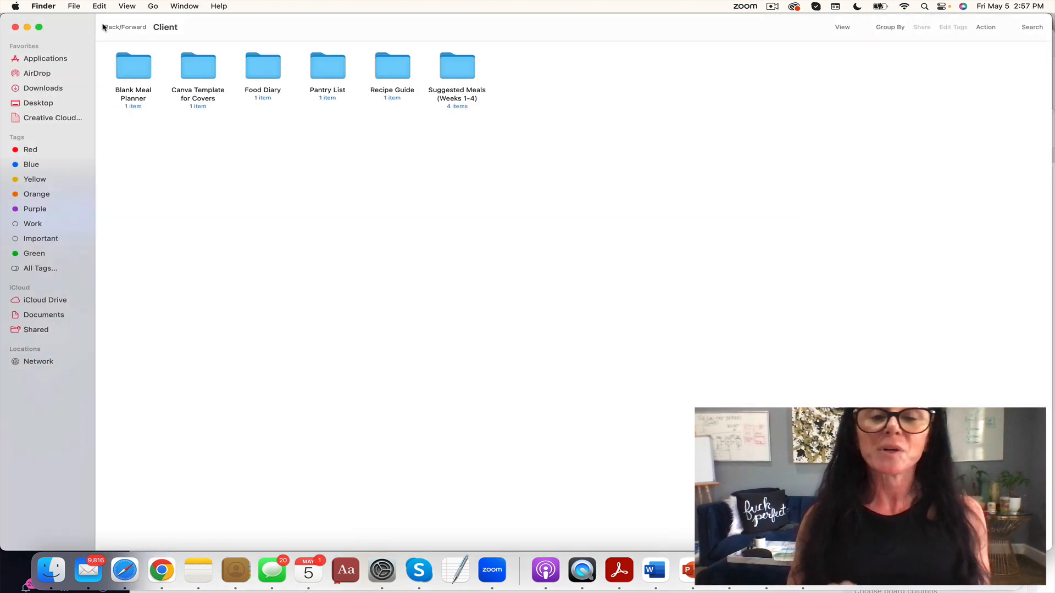
mouse_move(108, 27)
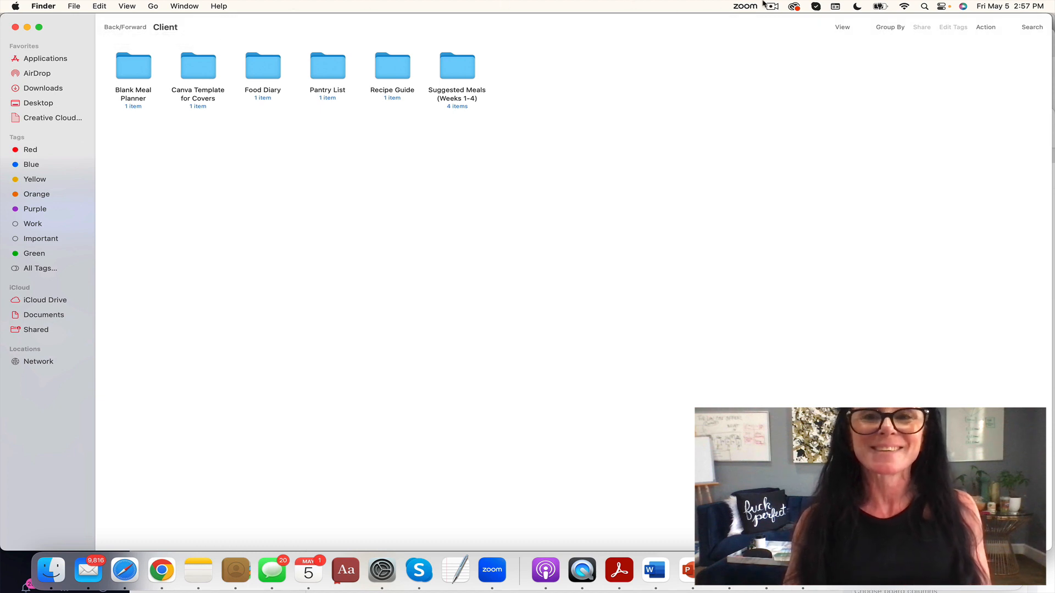
click(772, 7)
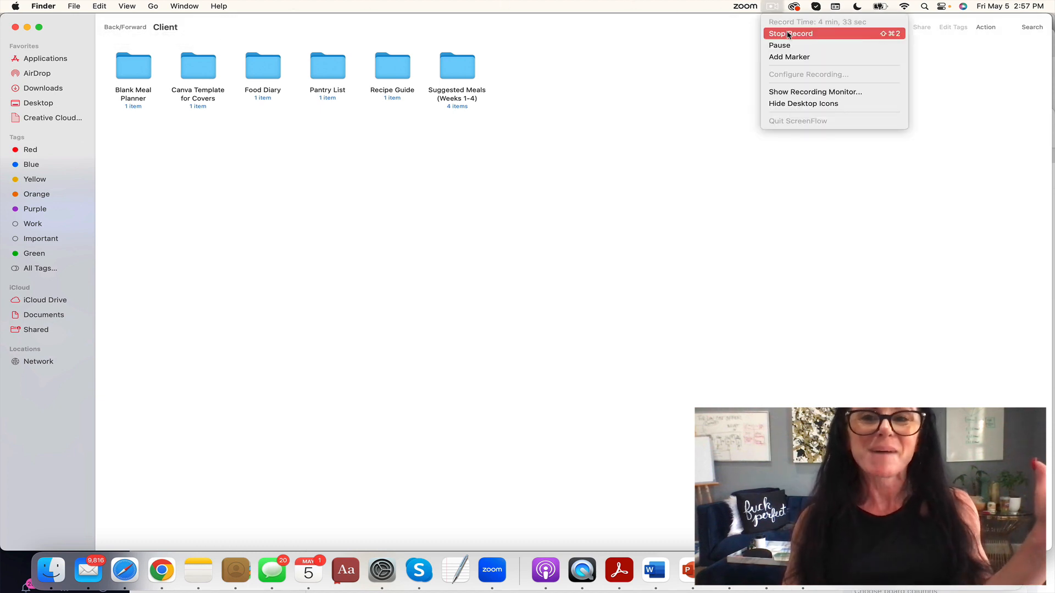